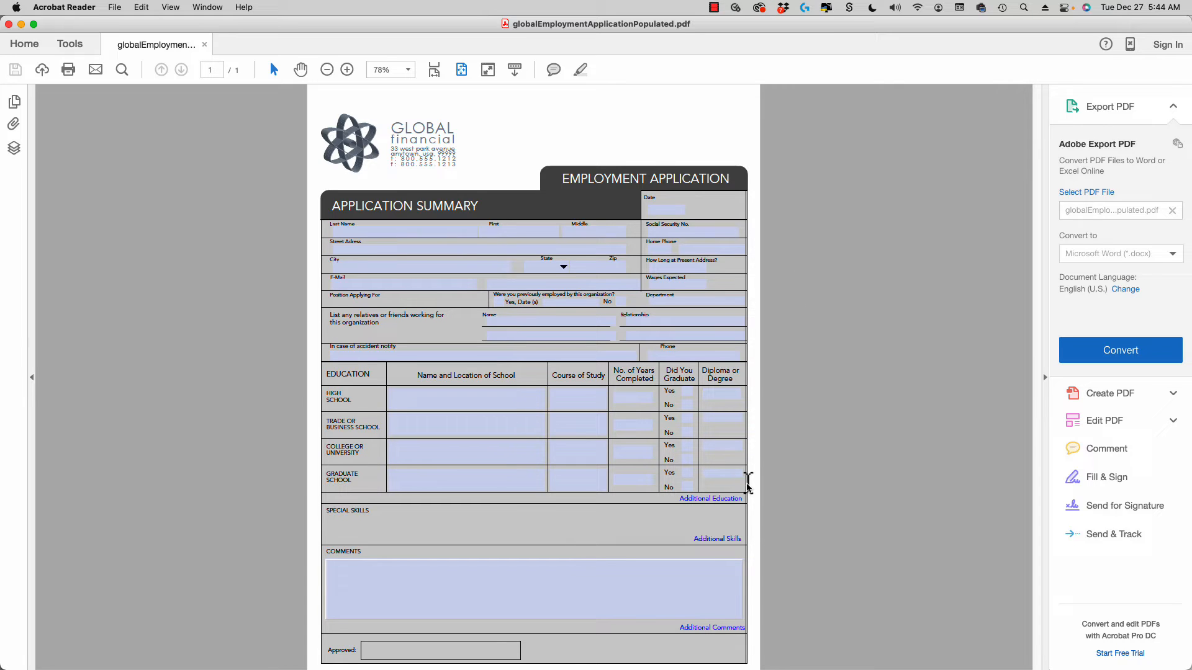
{"action": "mouse_move", "coordinate": [707, 509]}
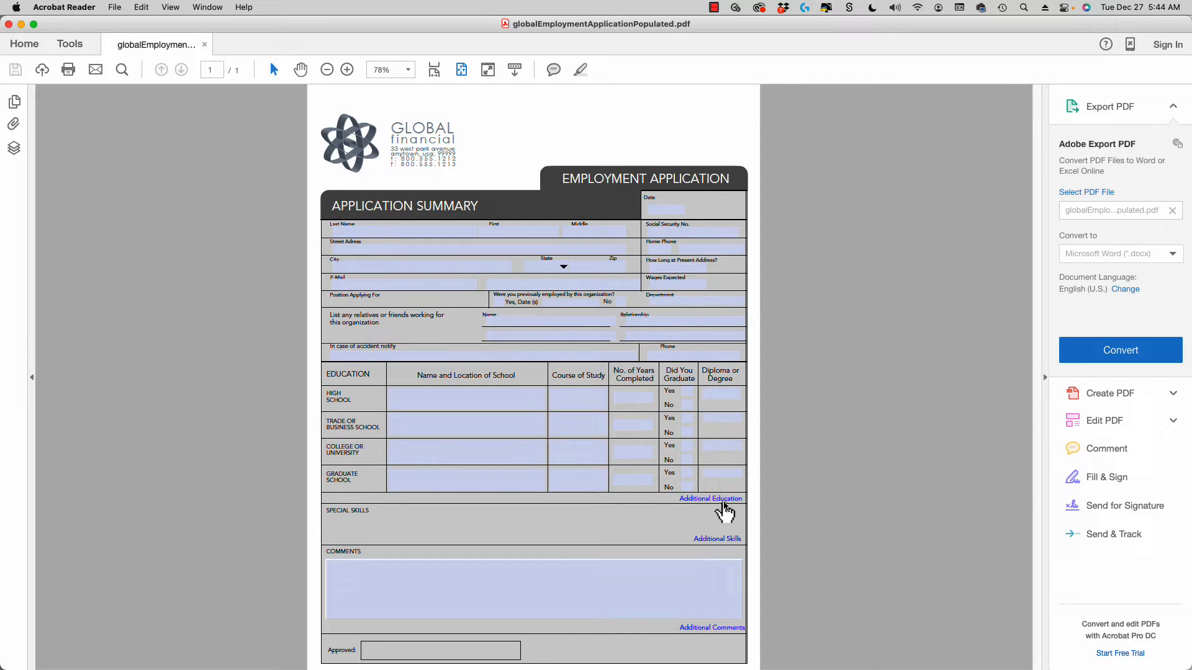
{"action": "mouse_move", "coordinate": [718, 505]}
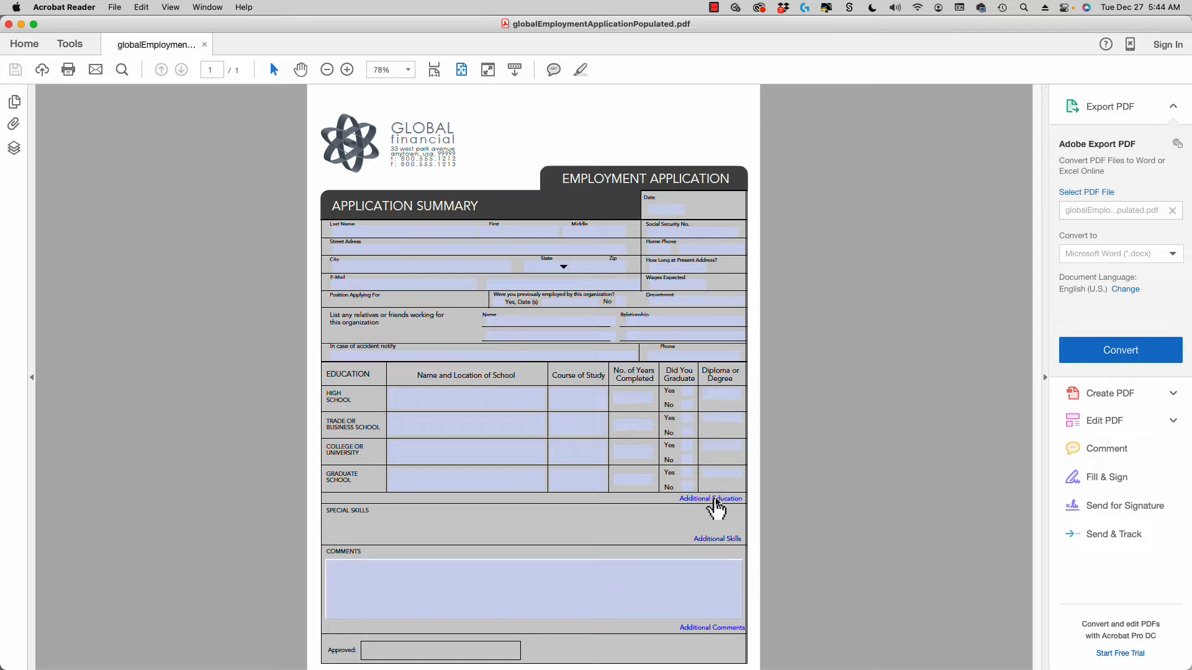
- Spawn the Additional Education and Additional Special Skills pages, then return to the Additional Education page
{"action": "left_click", "coordinate": [710, 499]}
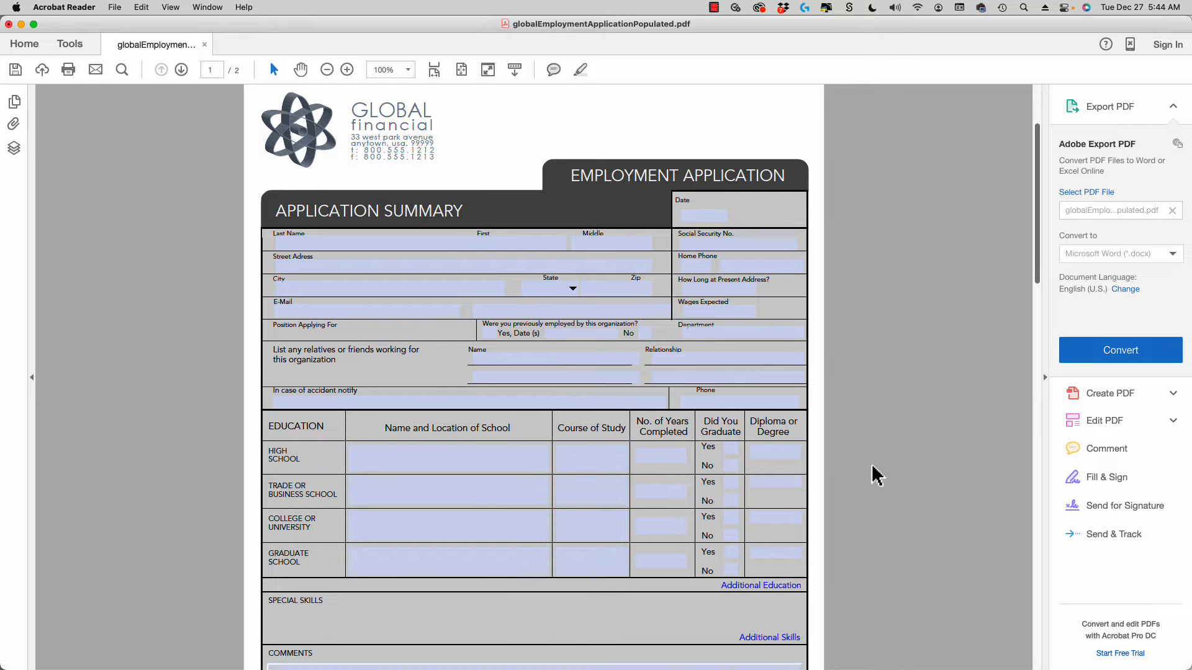
{"action": "scroll", "scroll_direction": "down", "scroll_amount": 3}
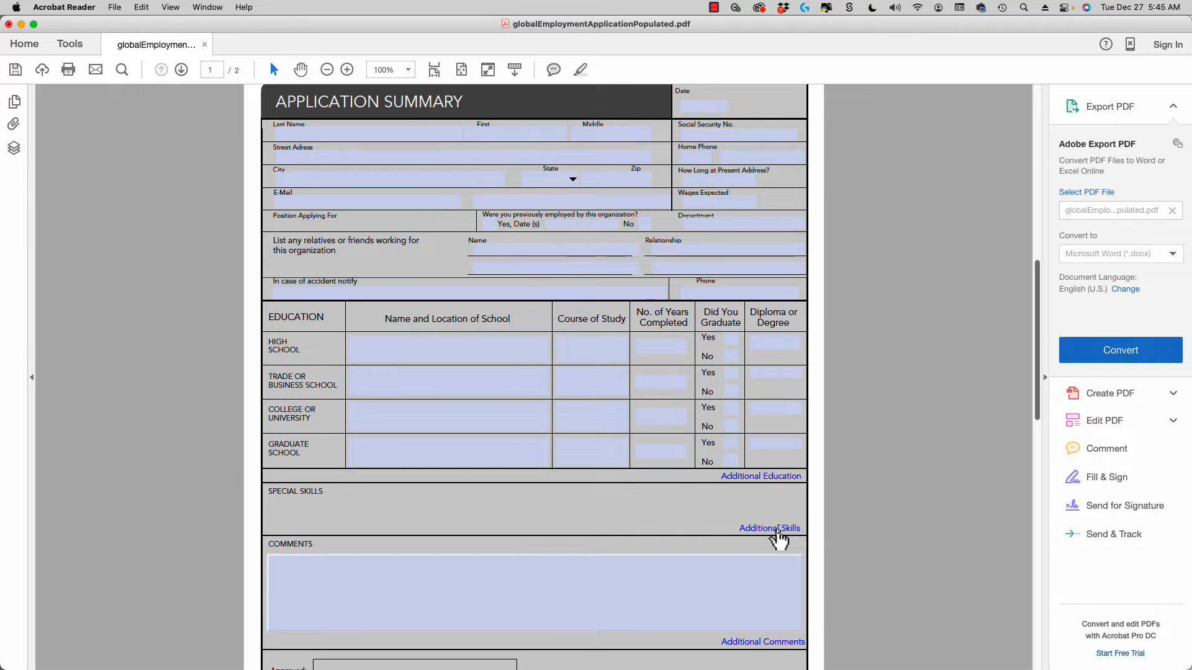
{"action": "left_click", "coordinate": [770, 529]}
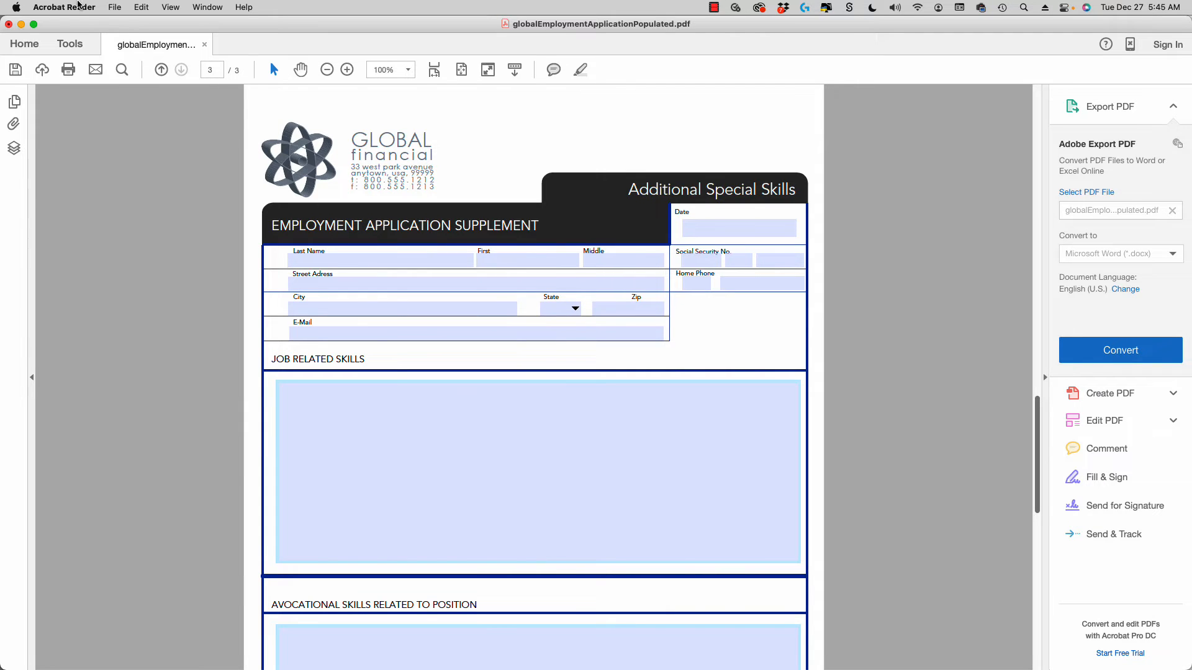
{"action": "mouse_move", "coordinate": [588, 387]}
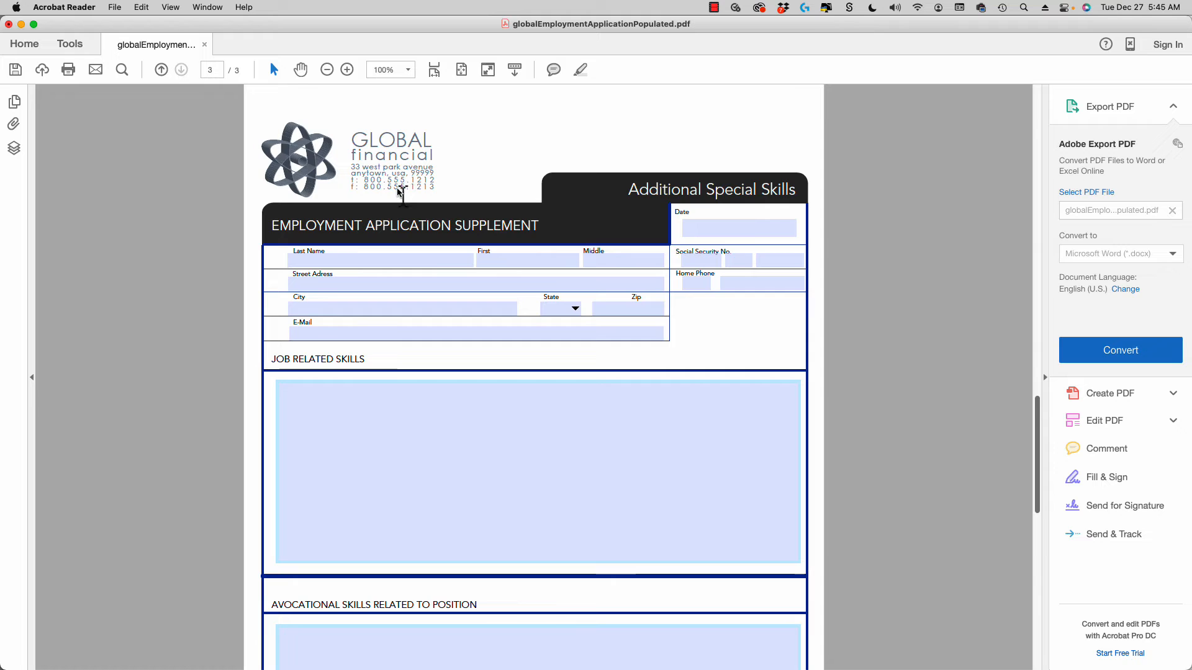
{"action": "mouse_move", "coordinate": [179, 80]}
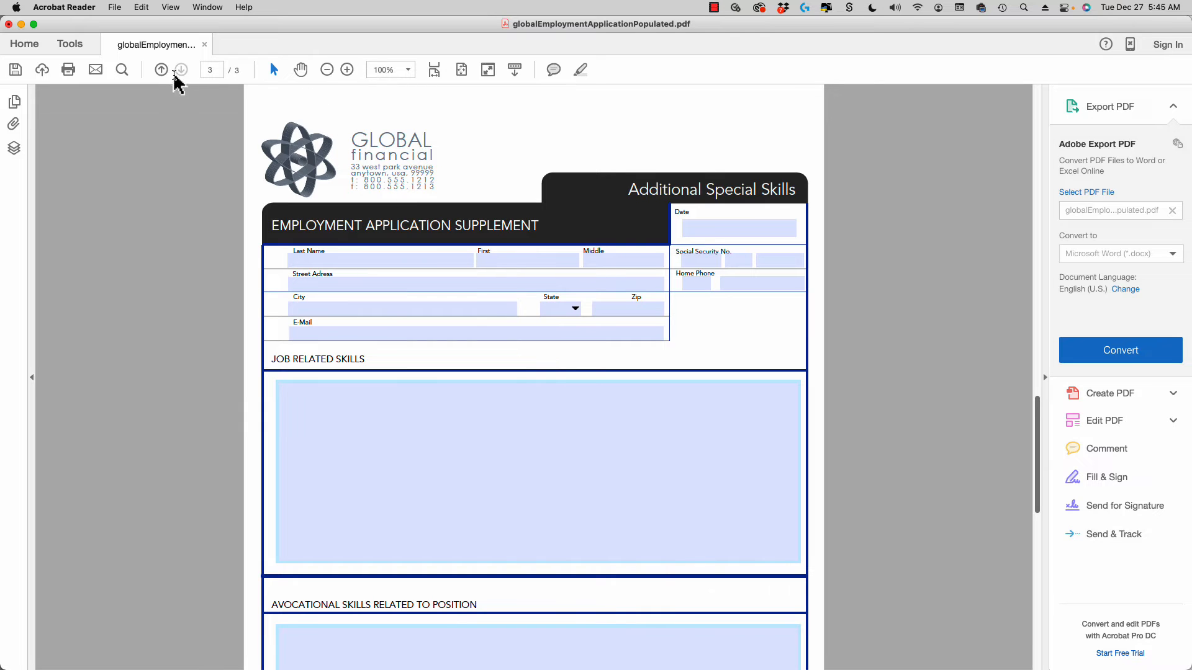
{"action": "left_click", "coordinate": [160, 70]}
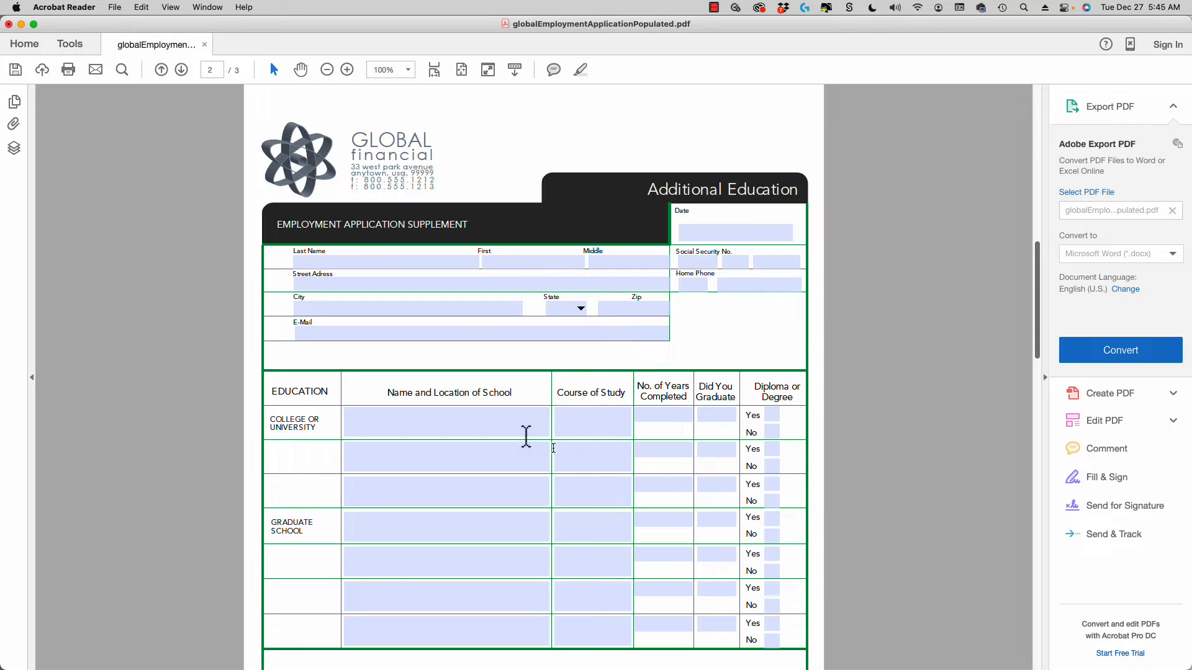
{"action": "mouse_move", "coordinate": [713, 659]}
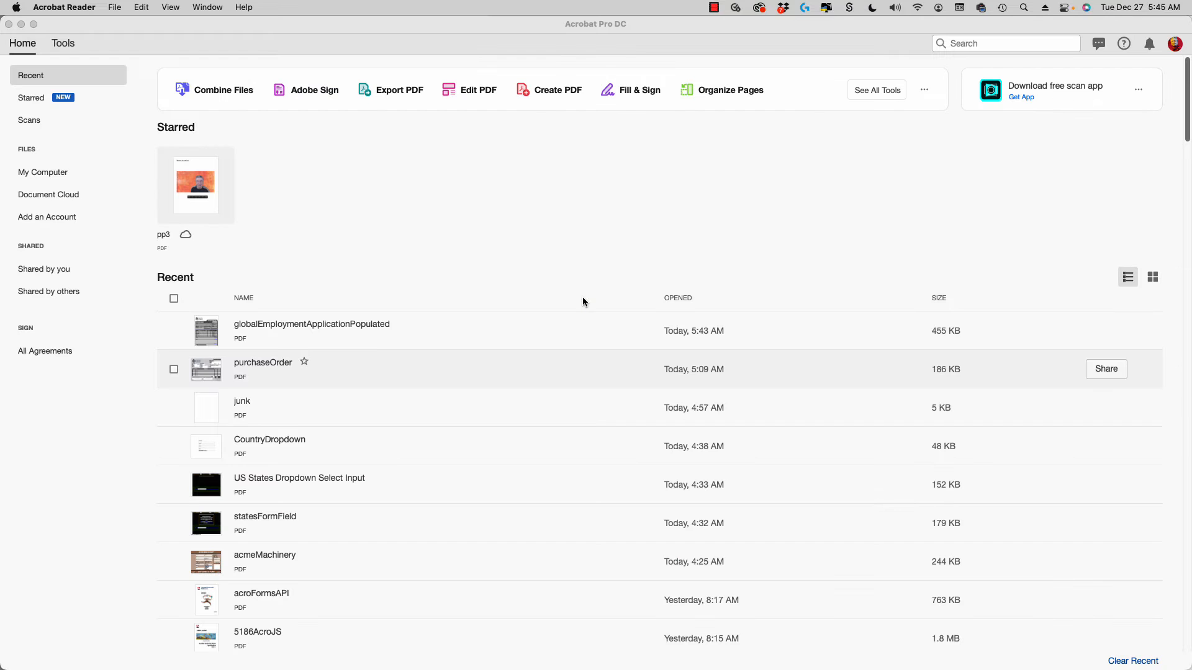
- Switch from Acrobat Reader to Acrobat Pro DC to reach its recent files list
{"action": "key", "text": "cmd+tab"}
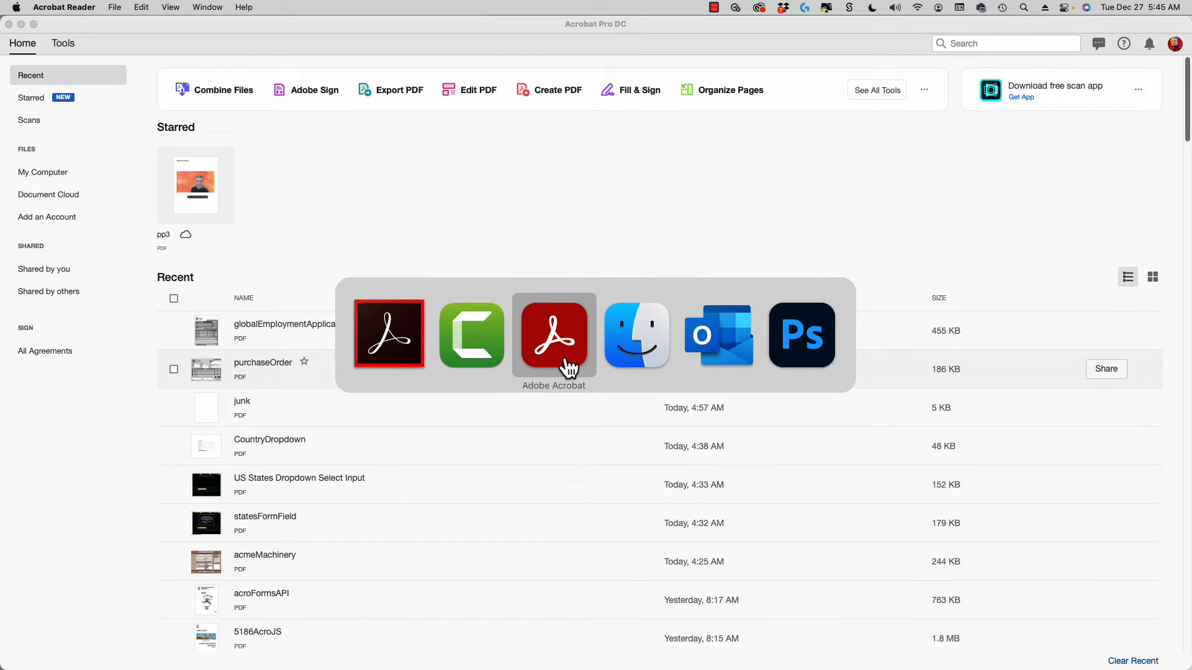
{"action": "mouse_move", "coordinate": [558, 358]}
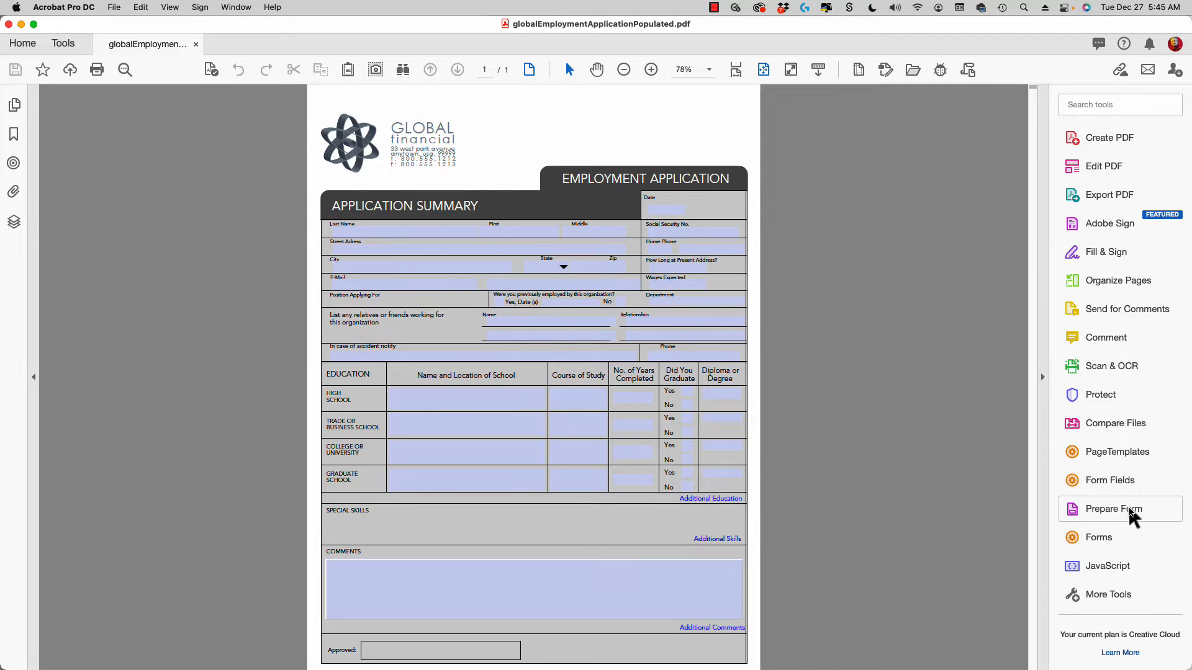
- Enter Prepare Form and bring up the additionalEducation button's Run a JavaScript action script
{"action": "left_click", "coordinate": [1115, 509]}
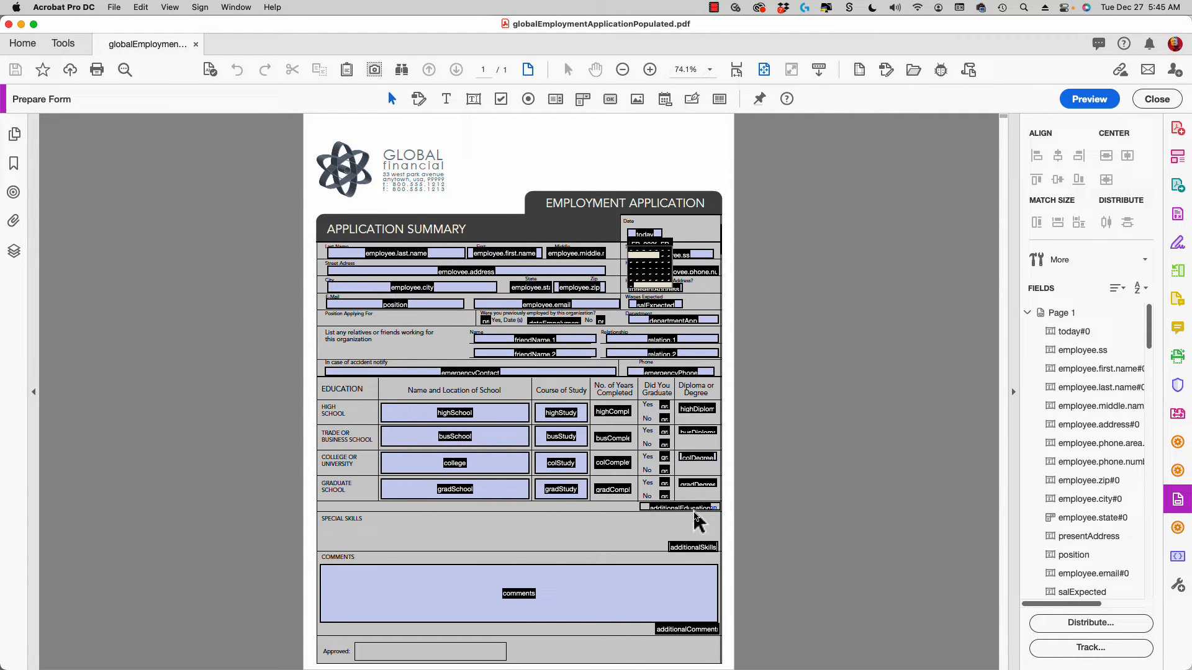
{"action": "double_click", "coordinate": [679, 507]}
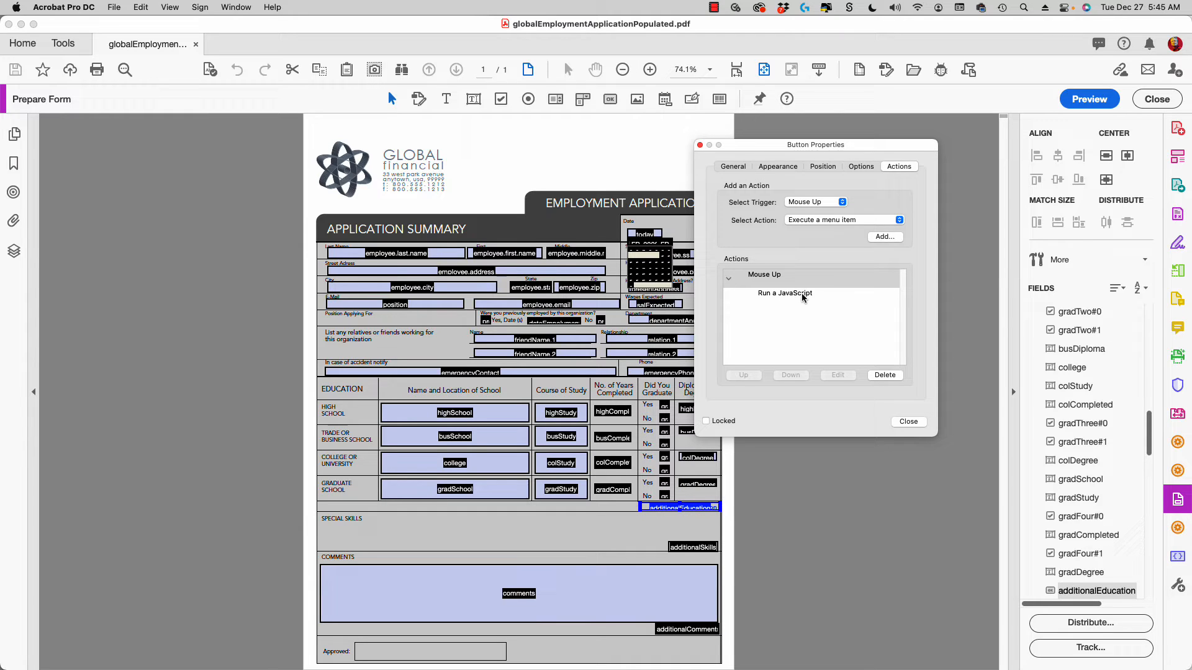
{"action": "left_click", "coordinate": [784, 293]}
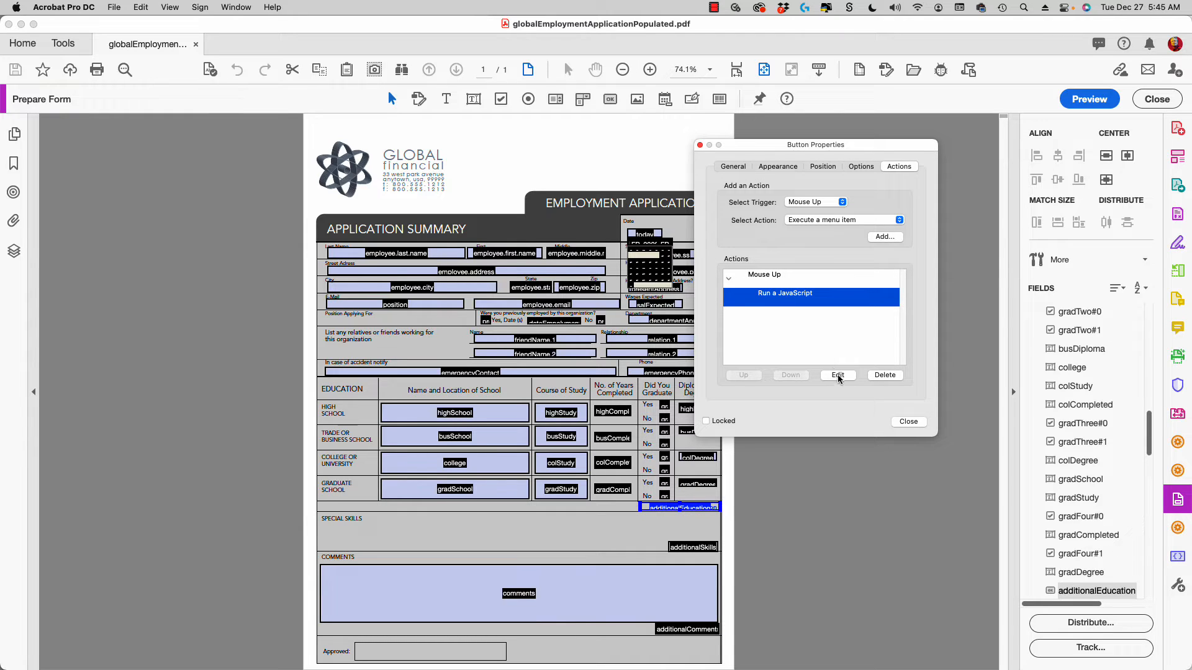
{"action": "left_click", "coordinate": [836, 375]}
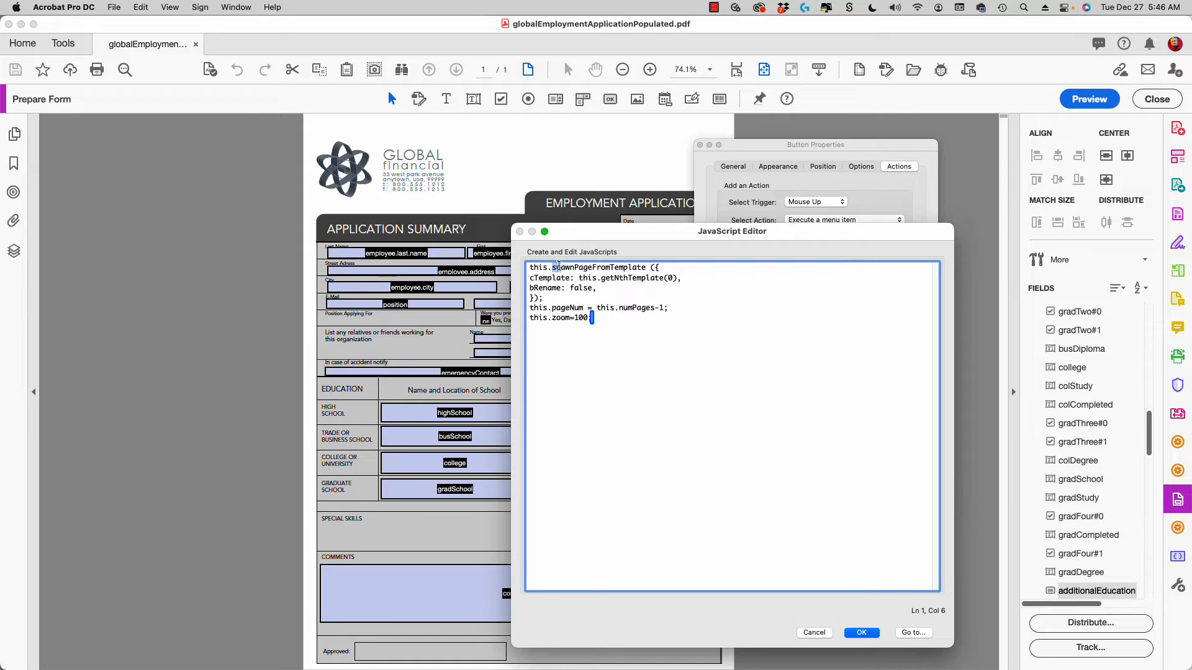
- Review the spawnPageFromTemplate script and leave the editor and button properties unchanged
{"action": "double_click", "coordinate": [598, 267]}
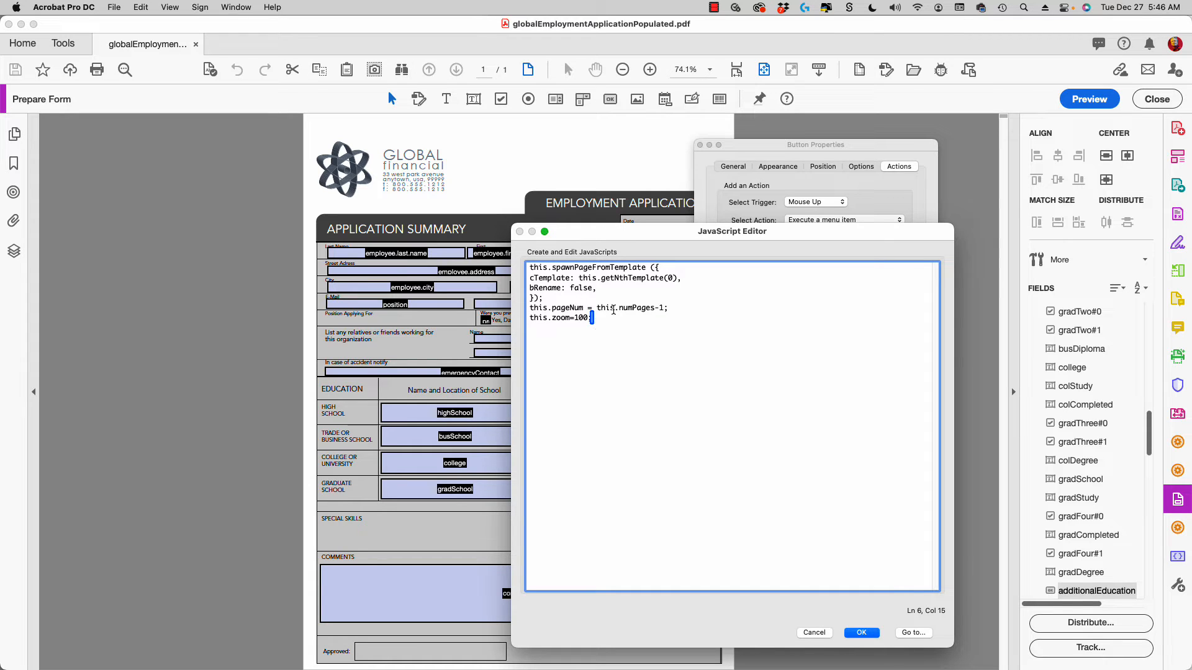
{"action": "mouse_move", "coordinate": [744, 416]}
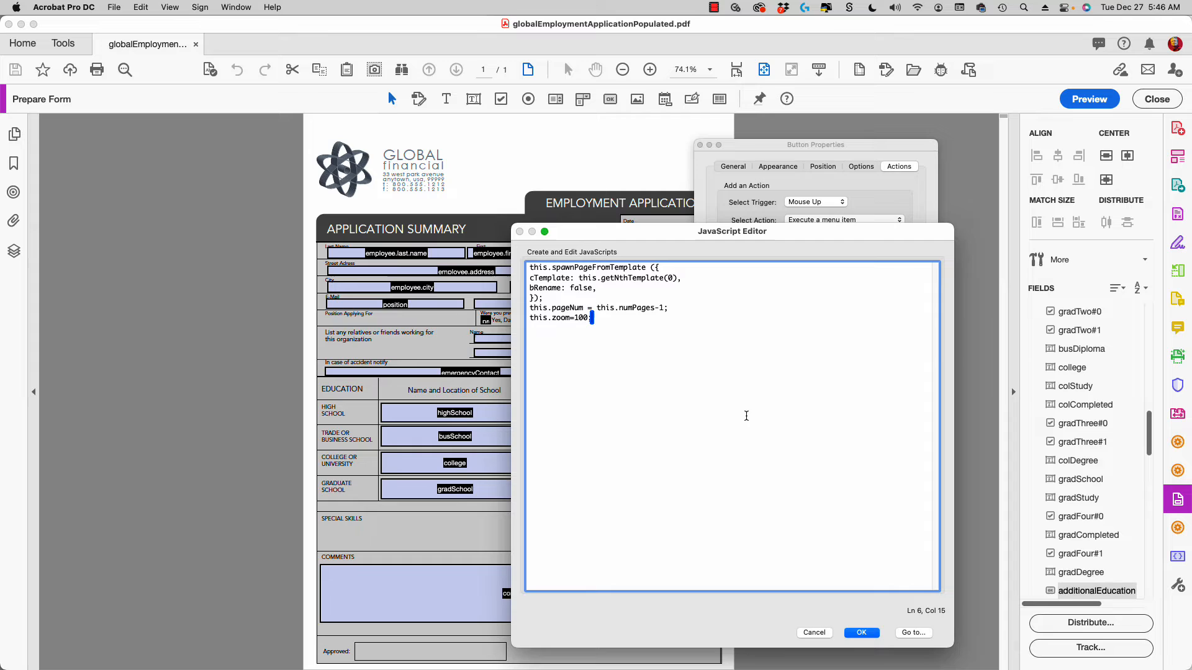
{"action": "mouse_move", "coordinate": [628, 462]}
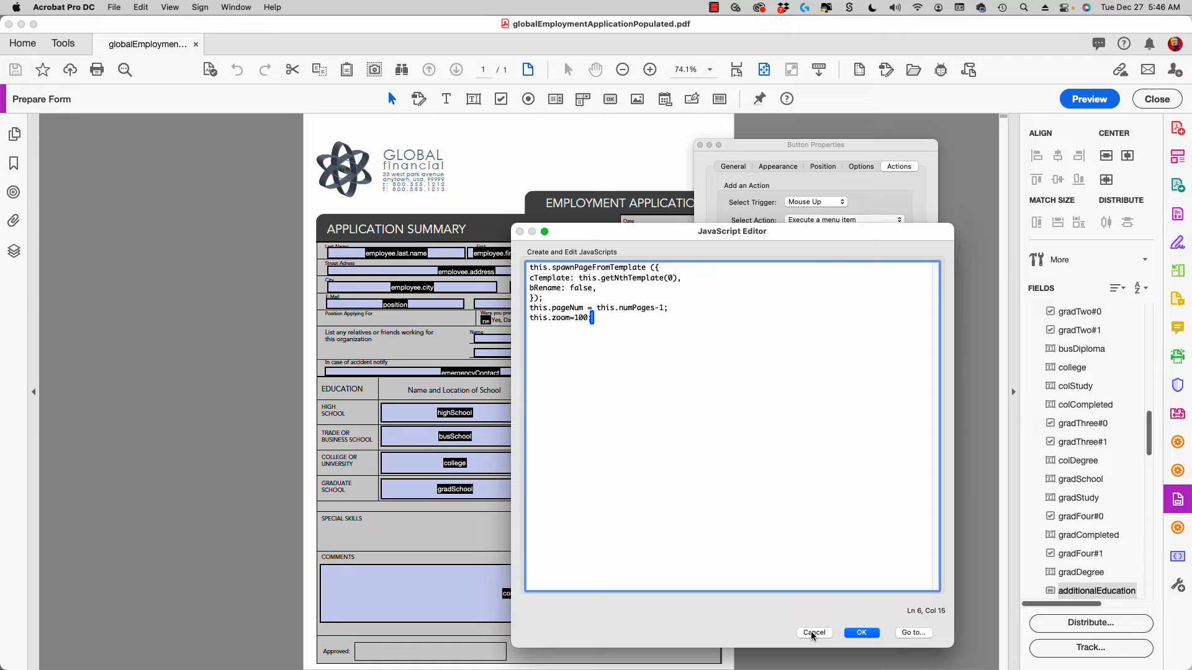
{"action": "left_click", "coordinate": [860, 632]}
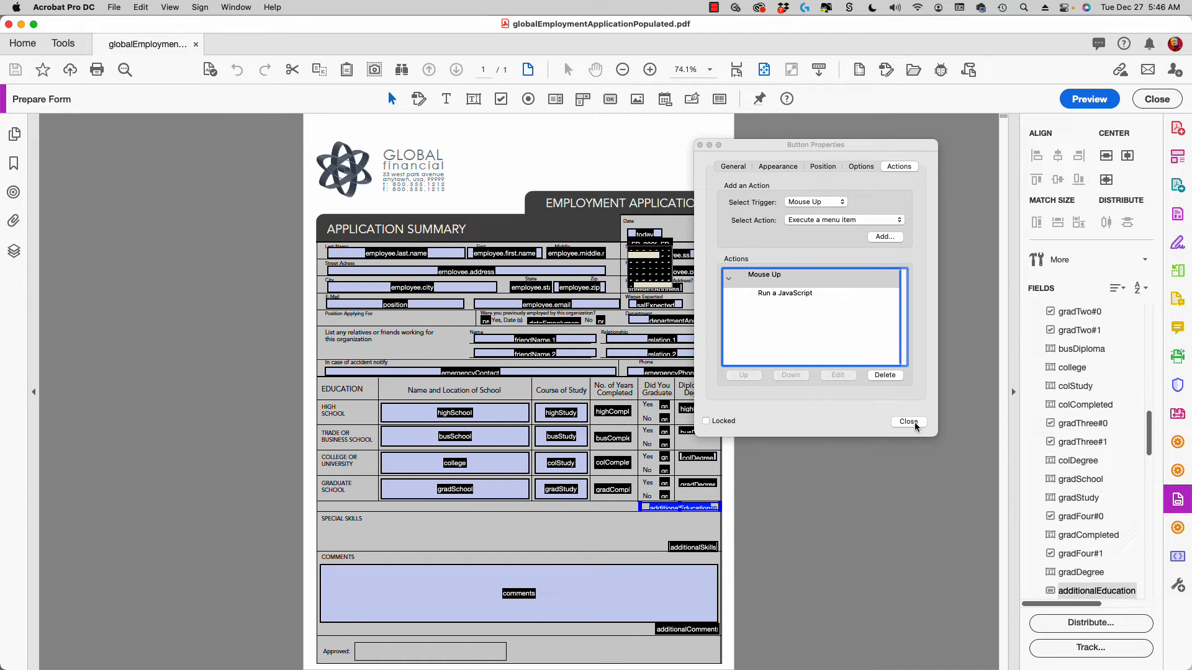
{"action": "left_click", "coordinate": [909, 422]}
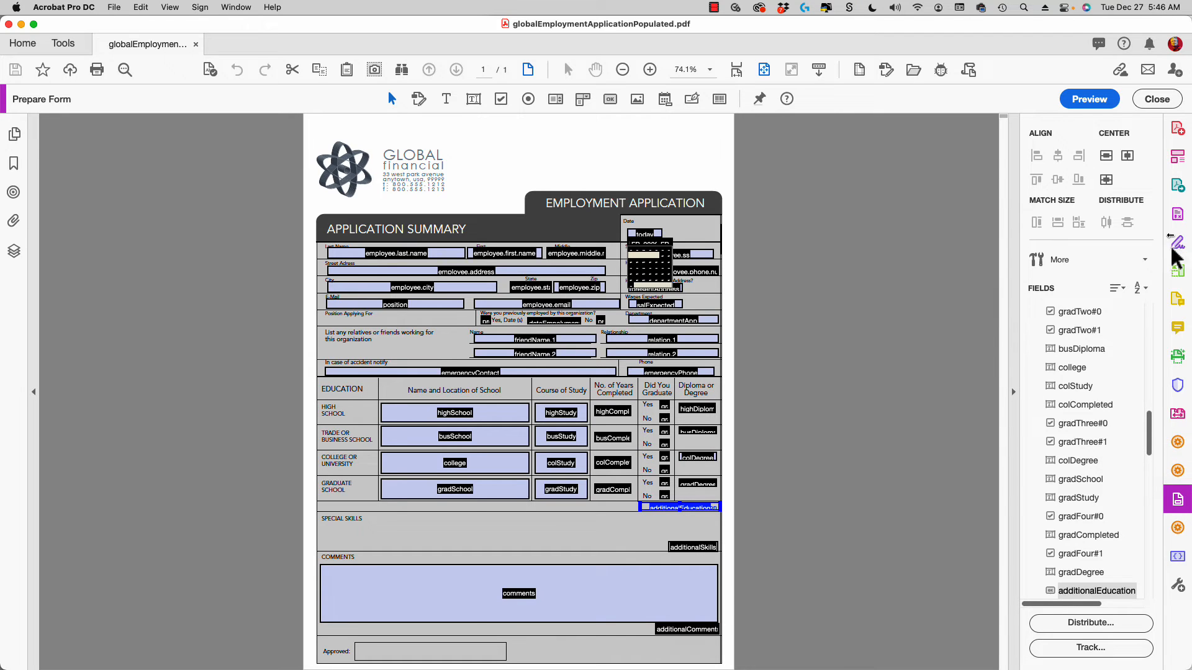
{"action": "mouse_move", "coordinate": [1177, 442]}
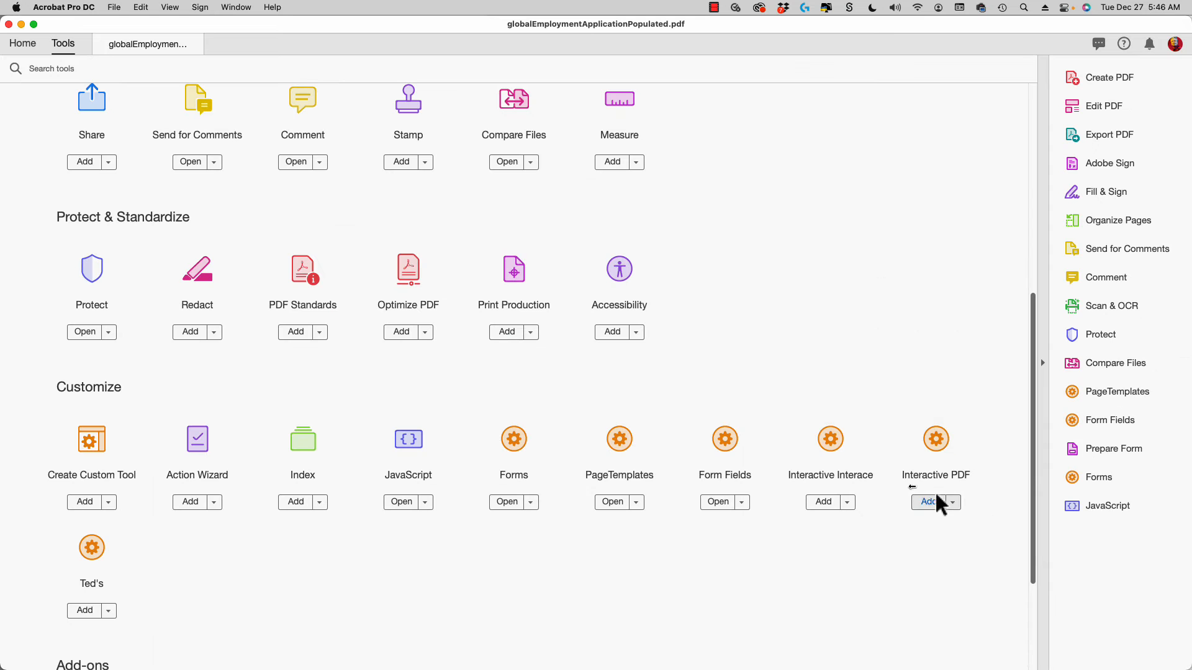
{"action": "mouse_move", "coordinate": [619, 438]}
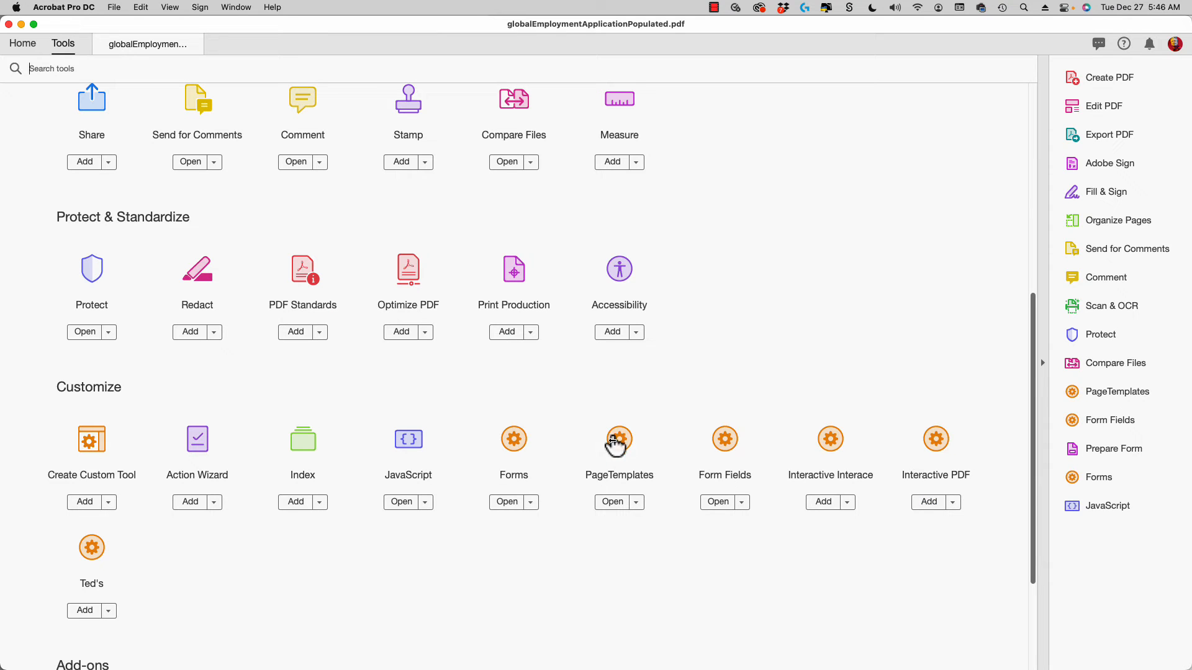
{"action": "mouse_move", "coordinate": [612, 444]}
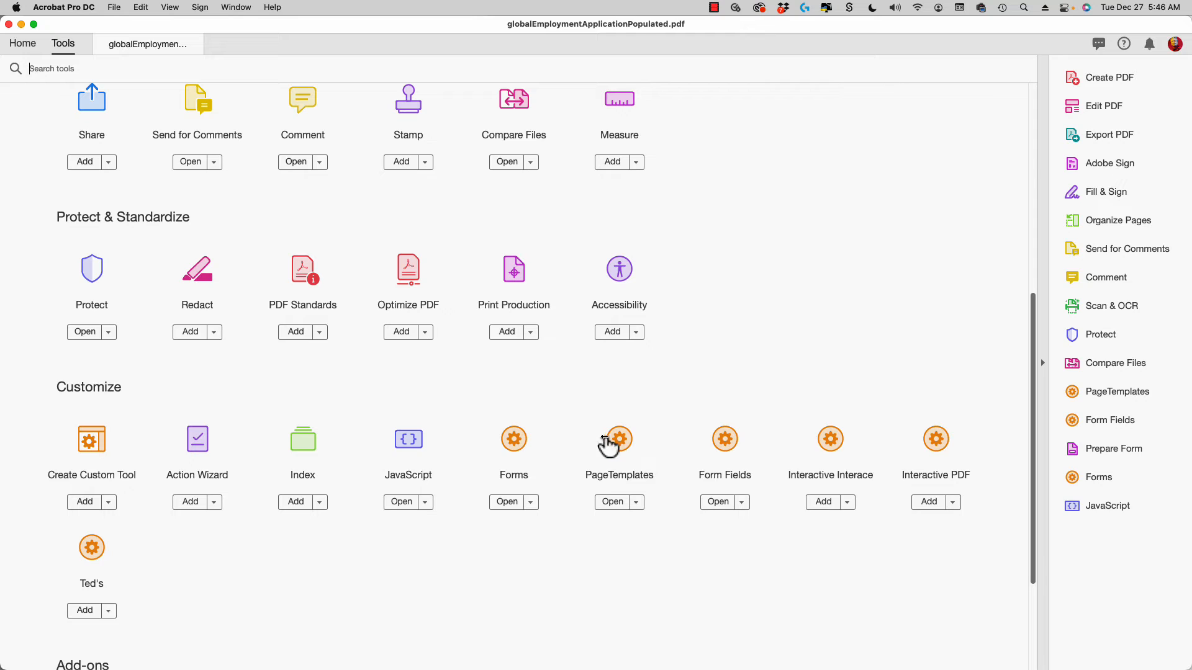
{"action": "mouse_move", "coordinate": [751, 427]}
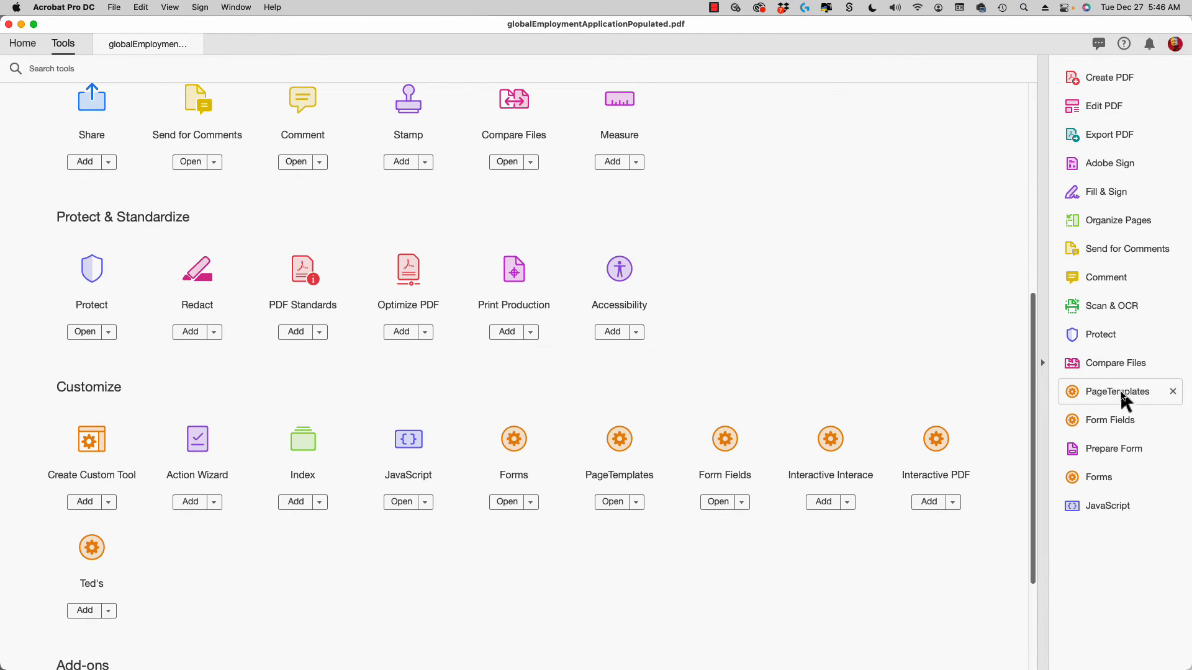
- Launch the PageTemplates custom toolset so its toolbar appears above the form
{"action": "left_click", "coordinate": [1116, 391]}
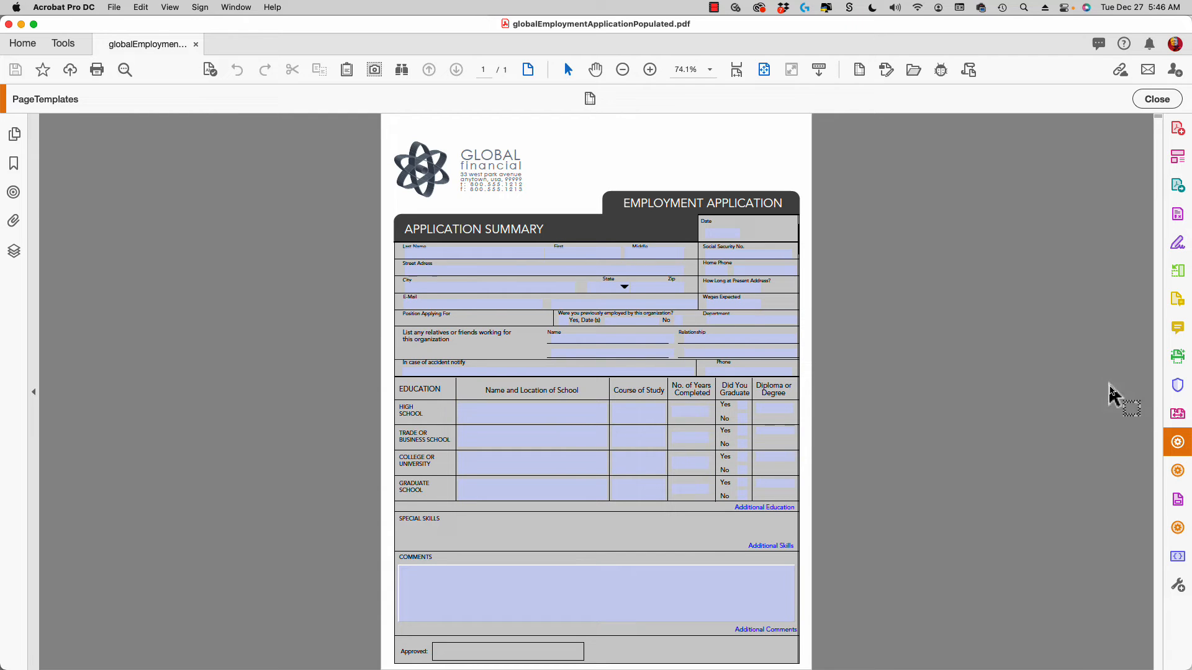
{"action": "mouse_move", "coordinate": [1177, 442]}
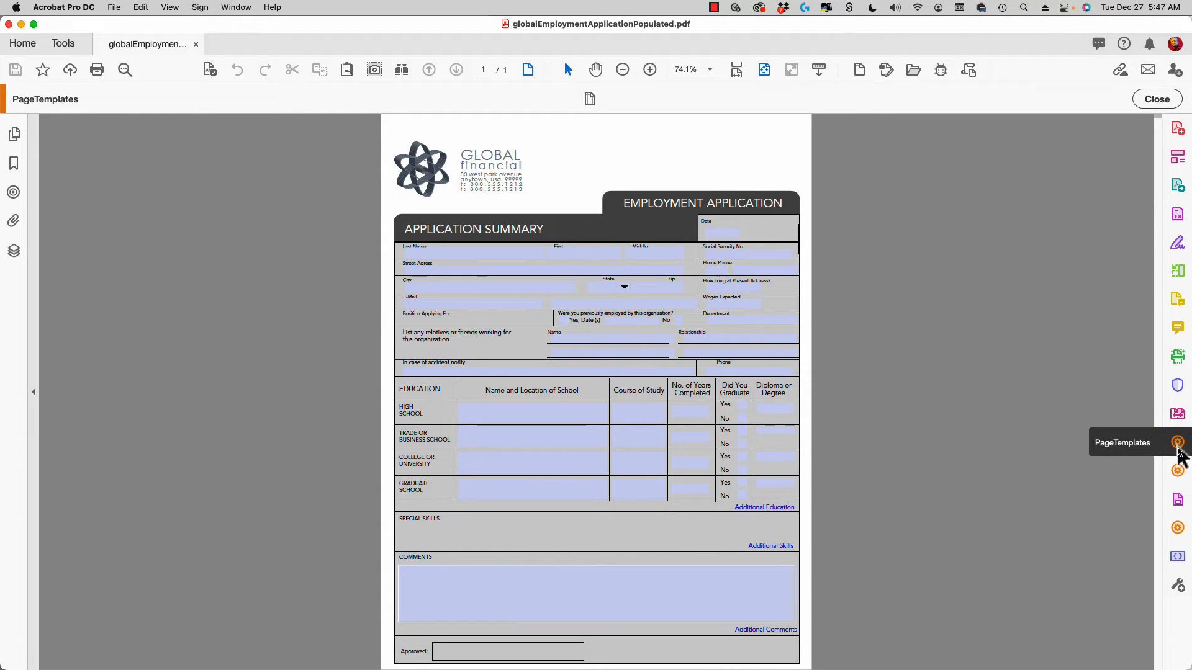
{"action": "mouse_move", "coordinate": [672, 186]}
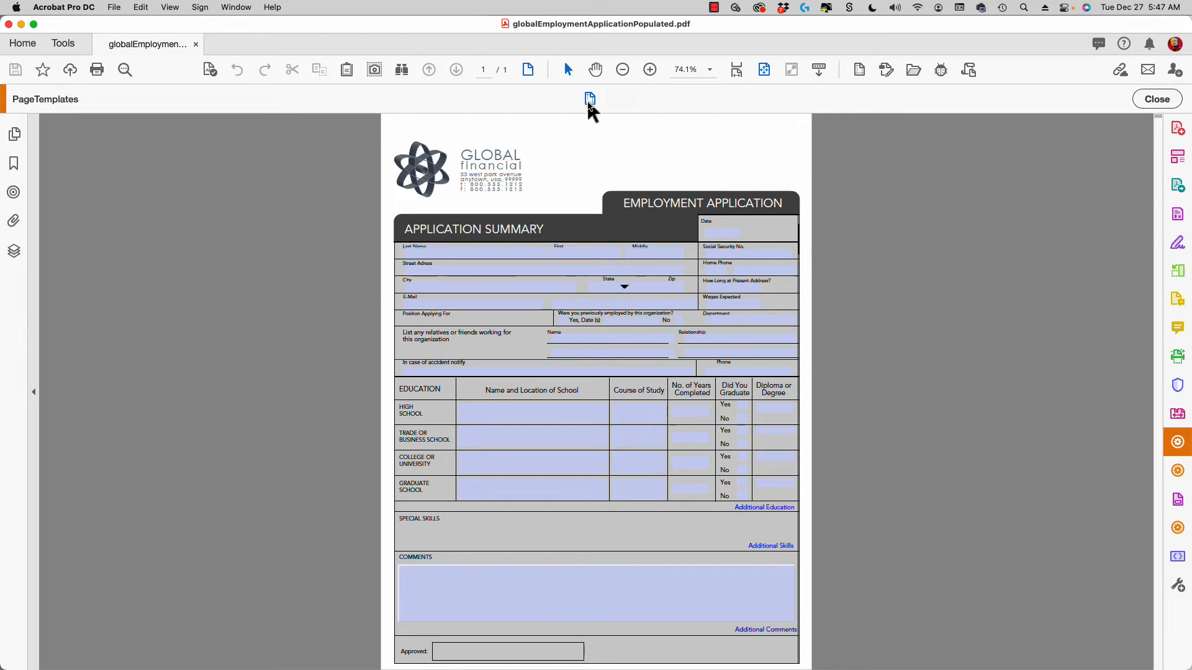
{"action": "left_click", "coordinate": [590, 99]}
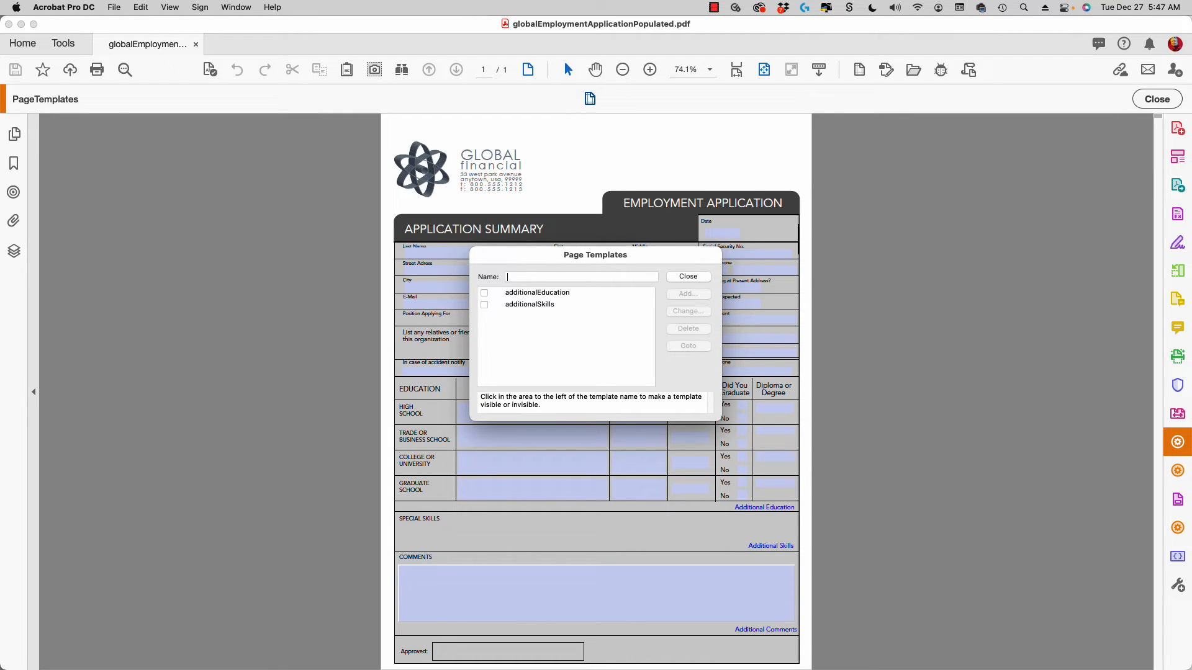
{"action": "mouse_move", "coordinate": [496, 333]}
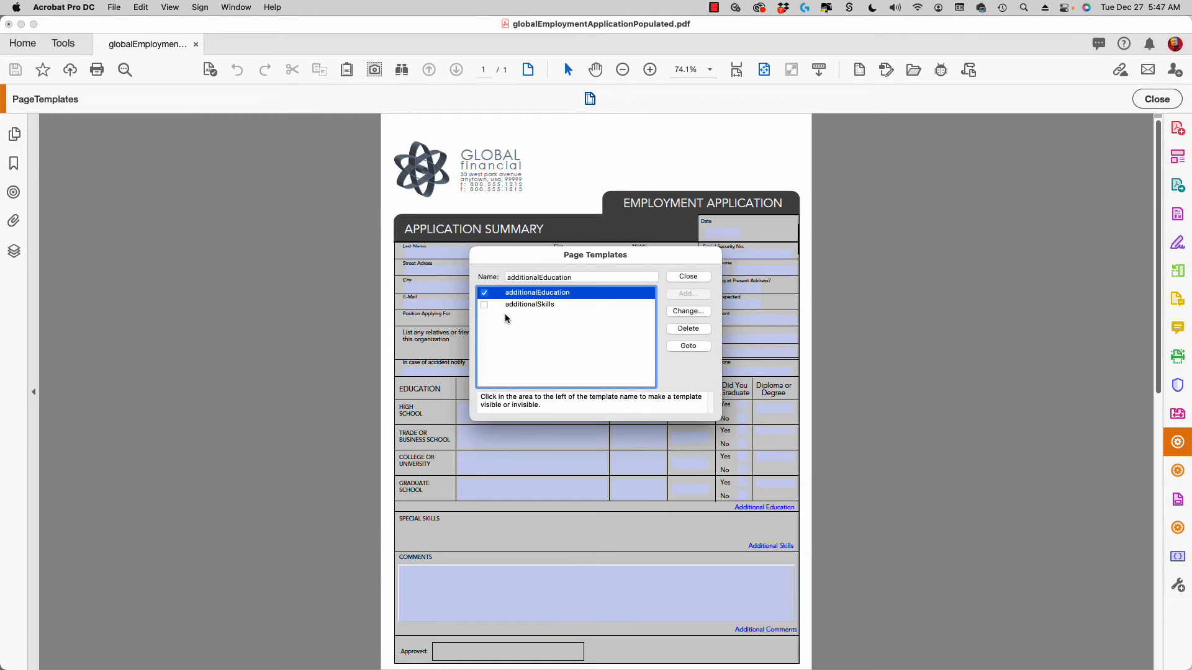
{"action": "left_click", "coordinate": [484, 305]}
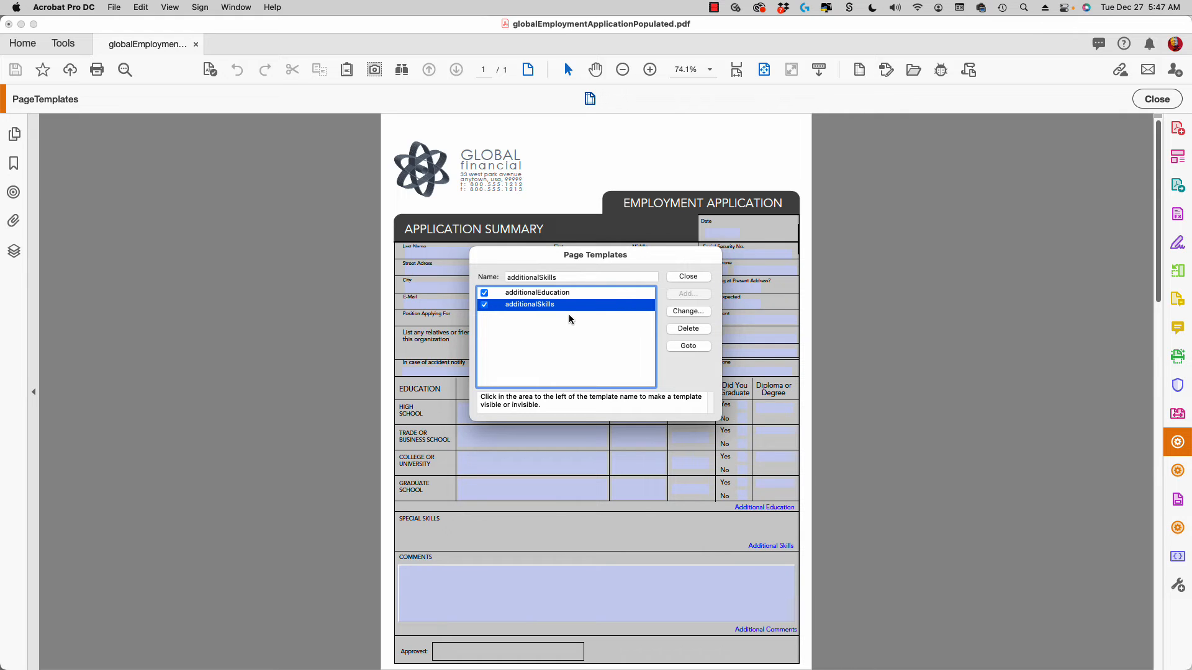
{"action": "left_click", "coordinate": [686, 276]}
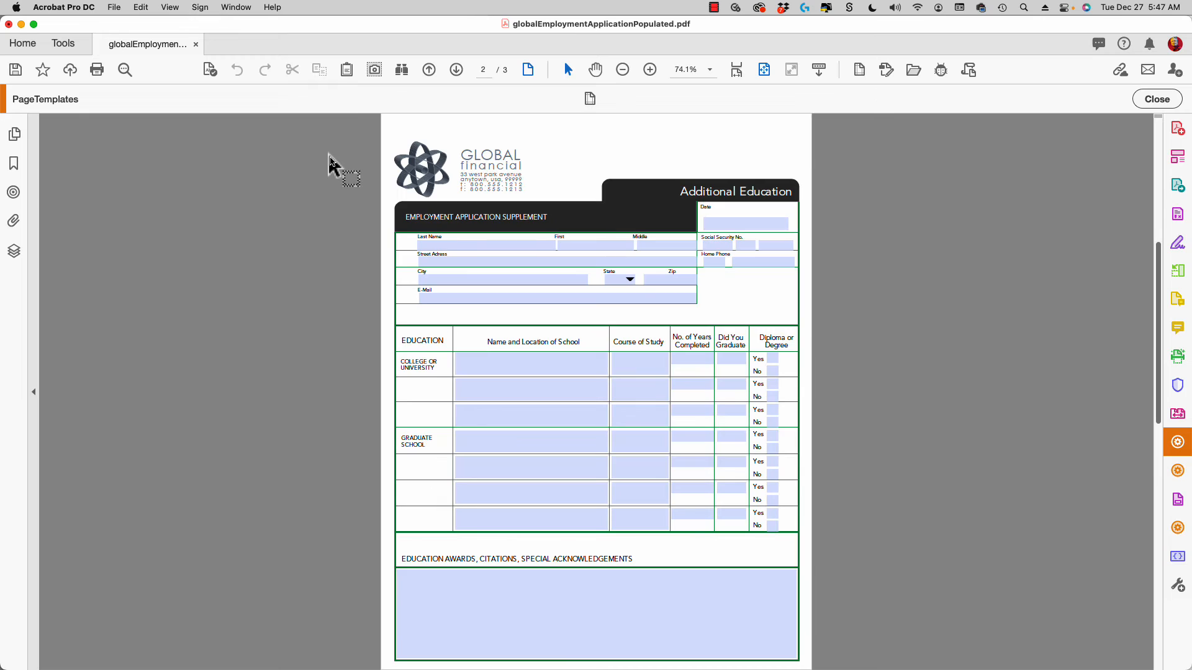
{"action": "left_click", "coordinate": [456, 70]}
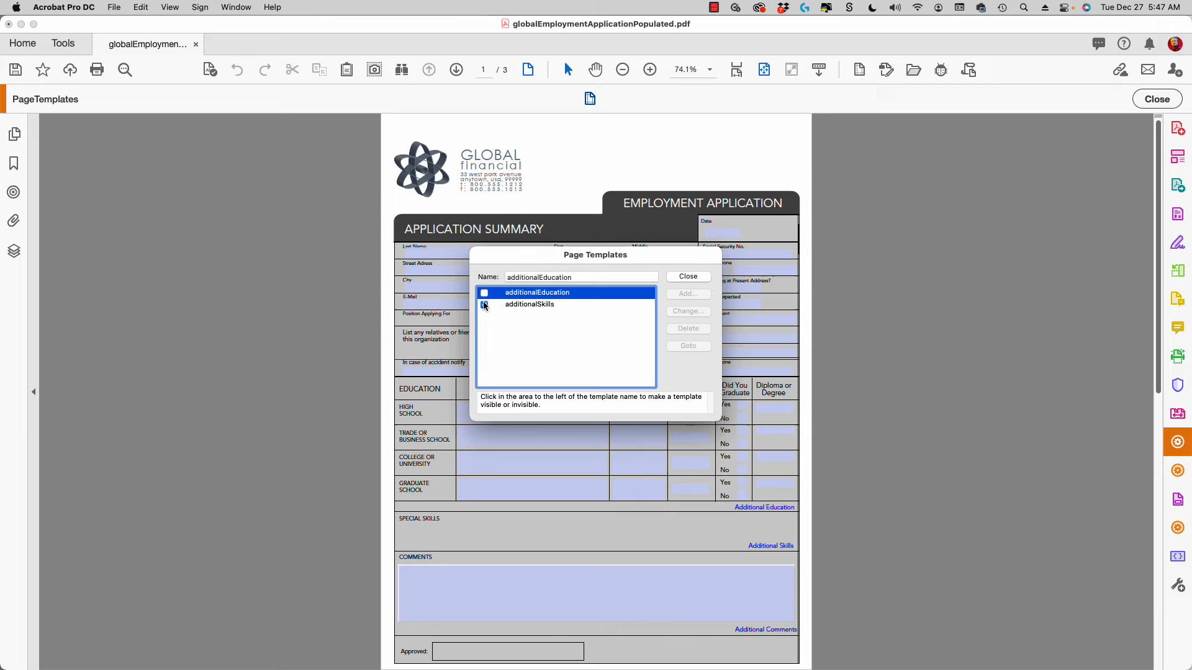
{"action": "left_click", "coordinate": [686, 276]}
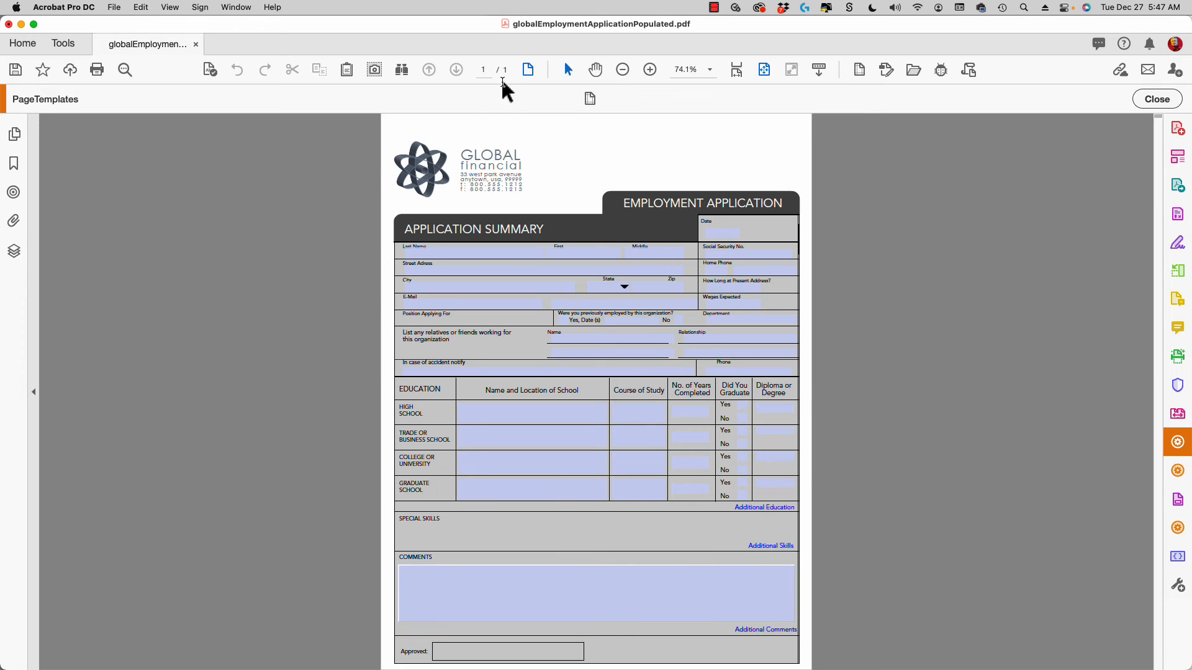
{"action": "mouse_move", "coordinate": [588, 99]}
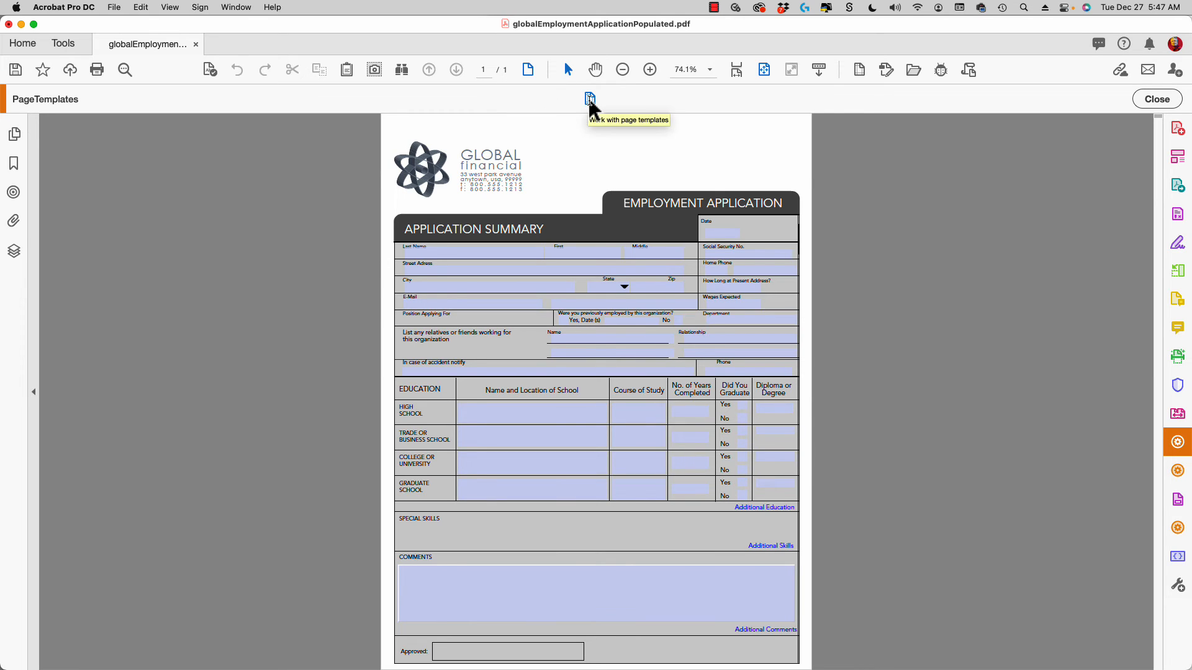
{"action": "mouse_move", "coordinate": [584, 109]}
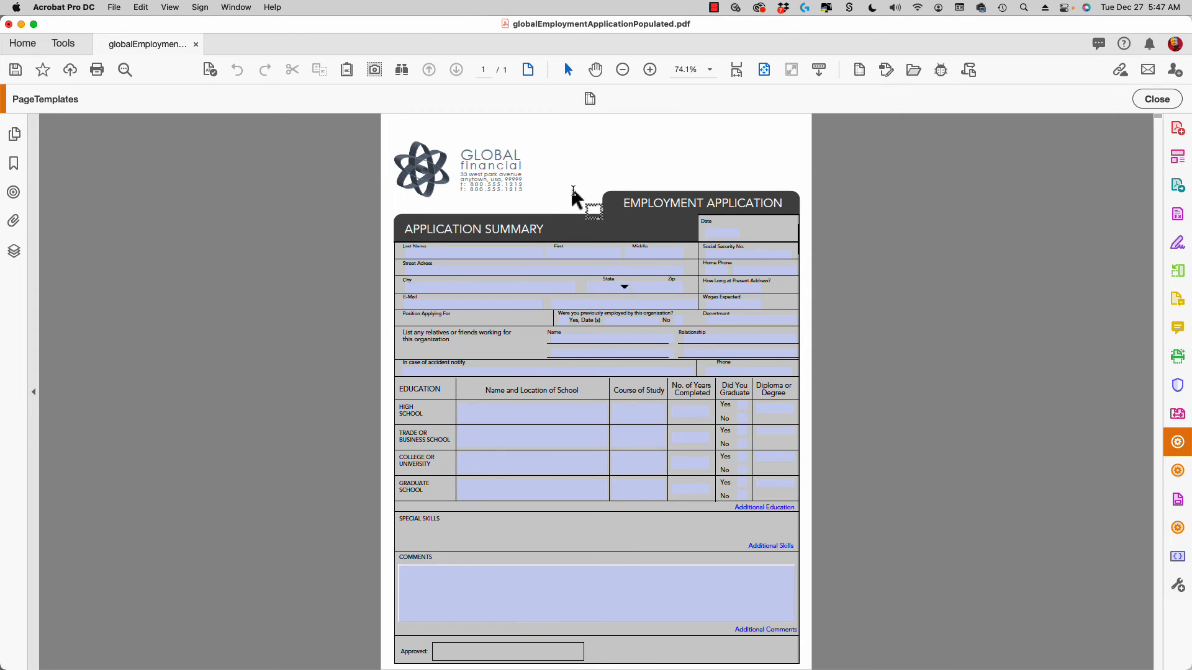
{"action": "mouse_move", "coordinate": [559, 236]}
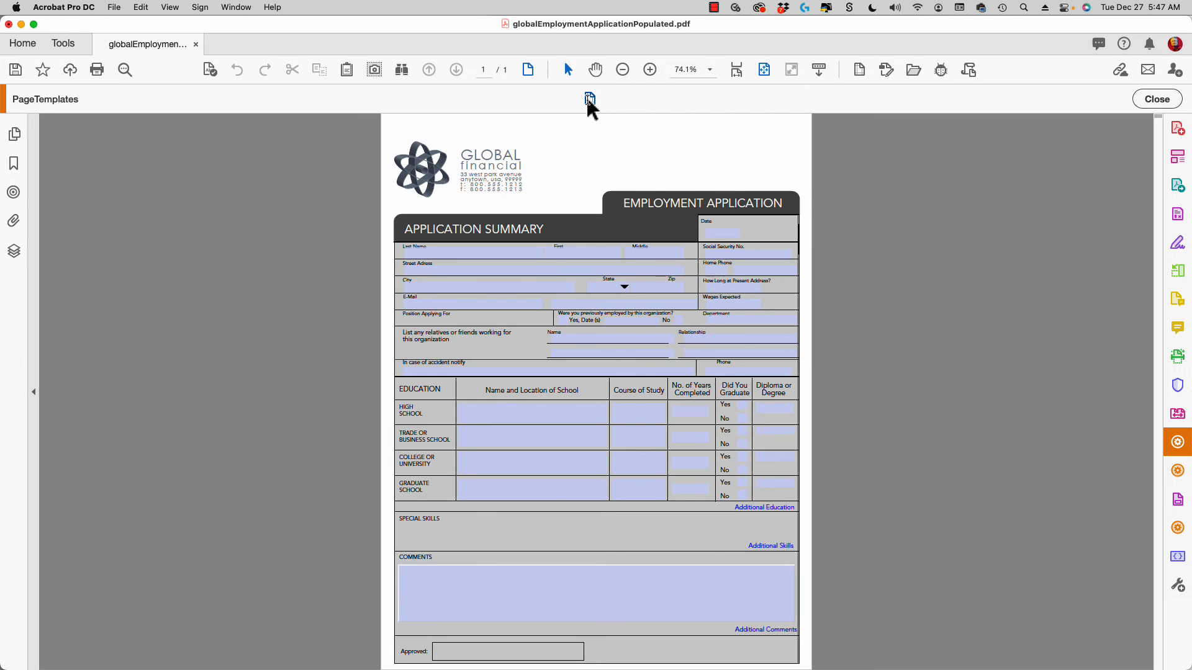
{"action": "left_click", "coordinate": [590, 99]}
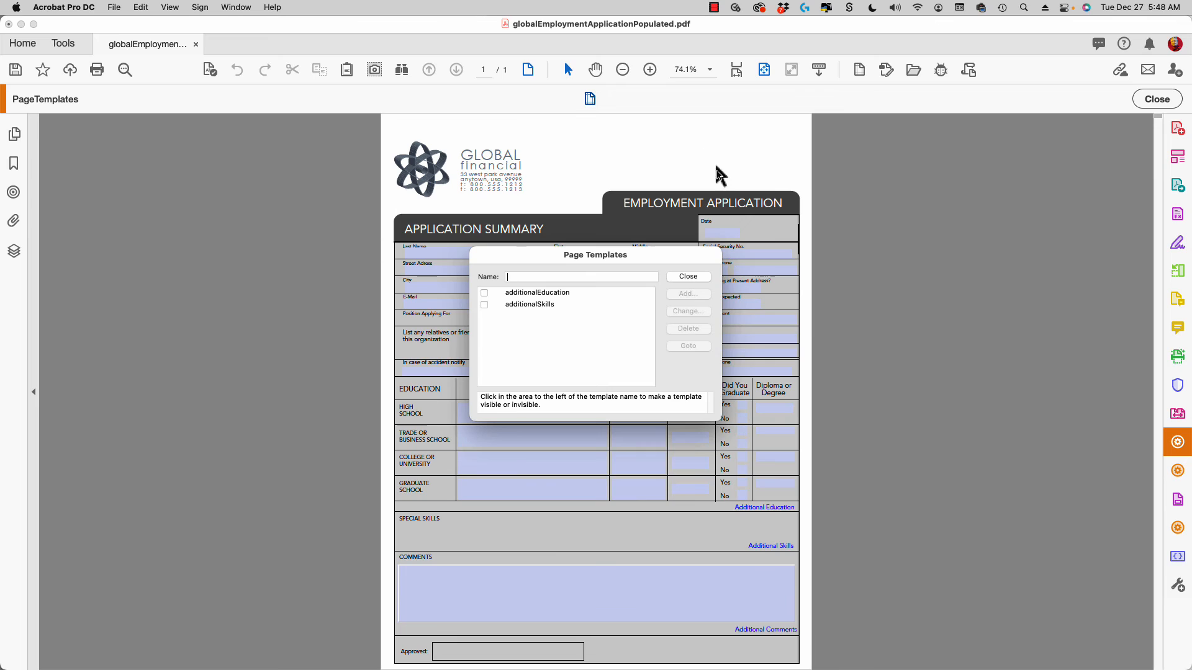
{"action": "mouse_move", "coordinate": [581, 133]}
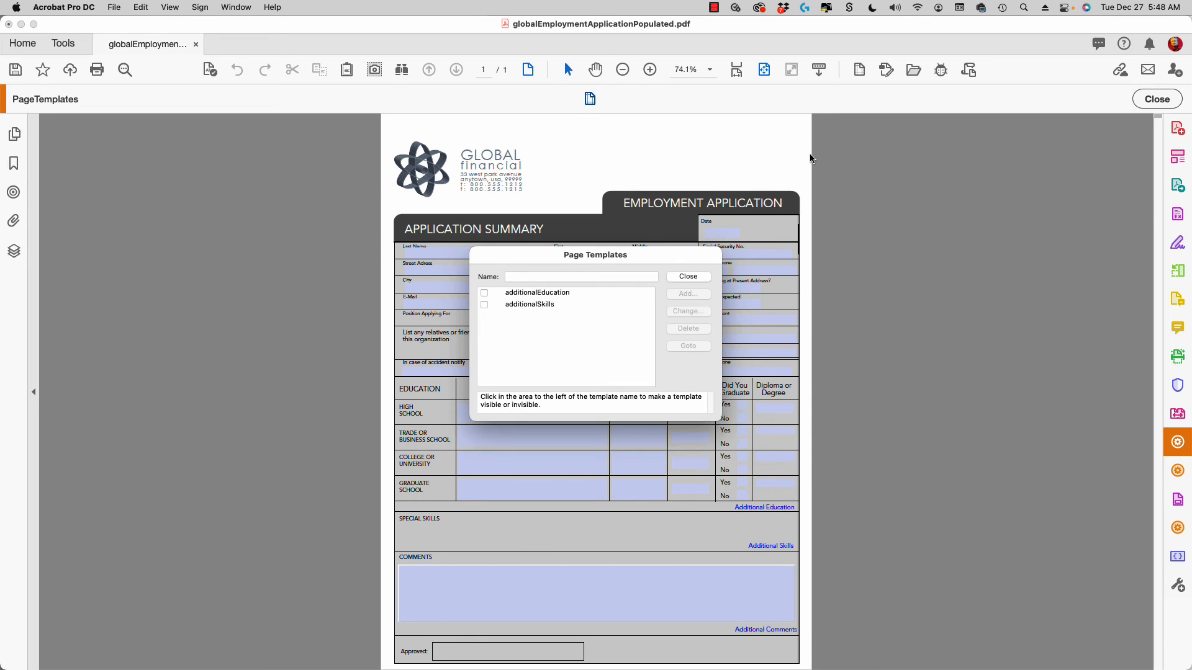
{"action": "mouse_move", "coordinate": [712, 129]}
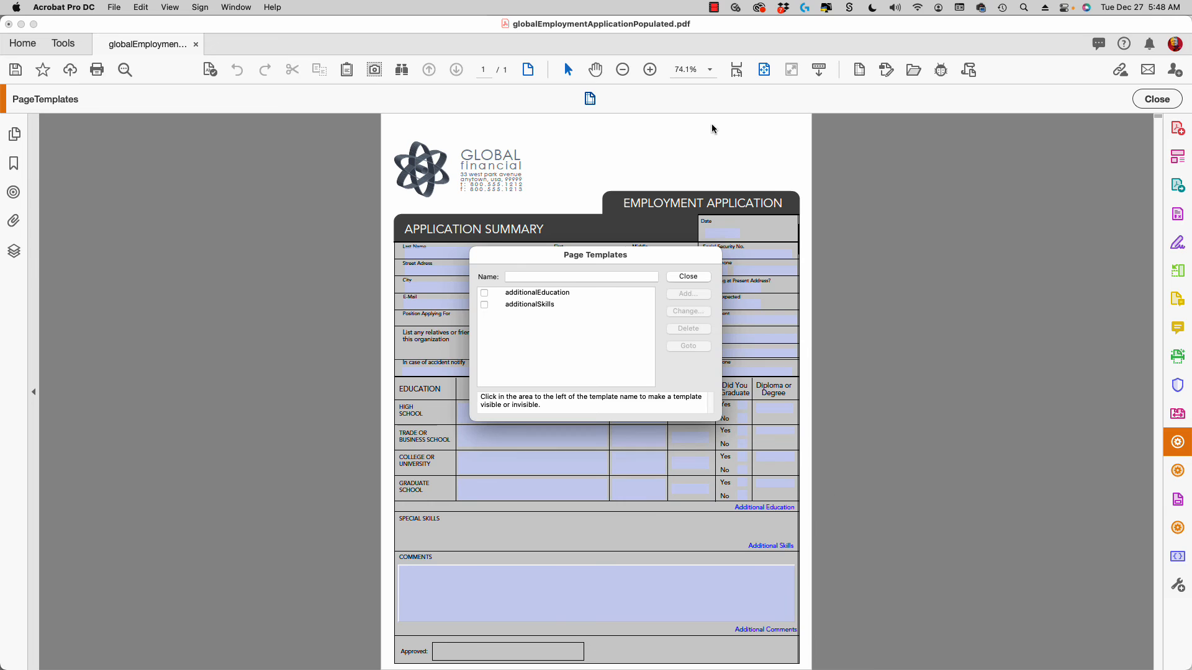
{"action": "mouse_move", "coordinate": [637, 181]}
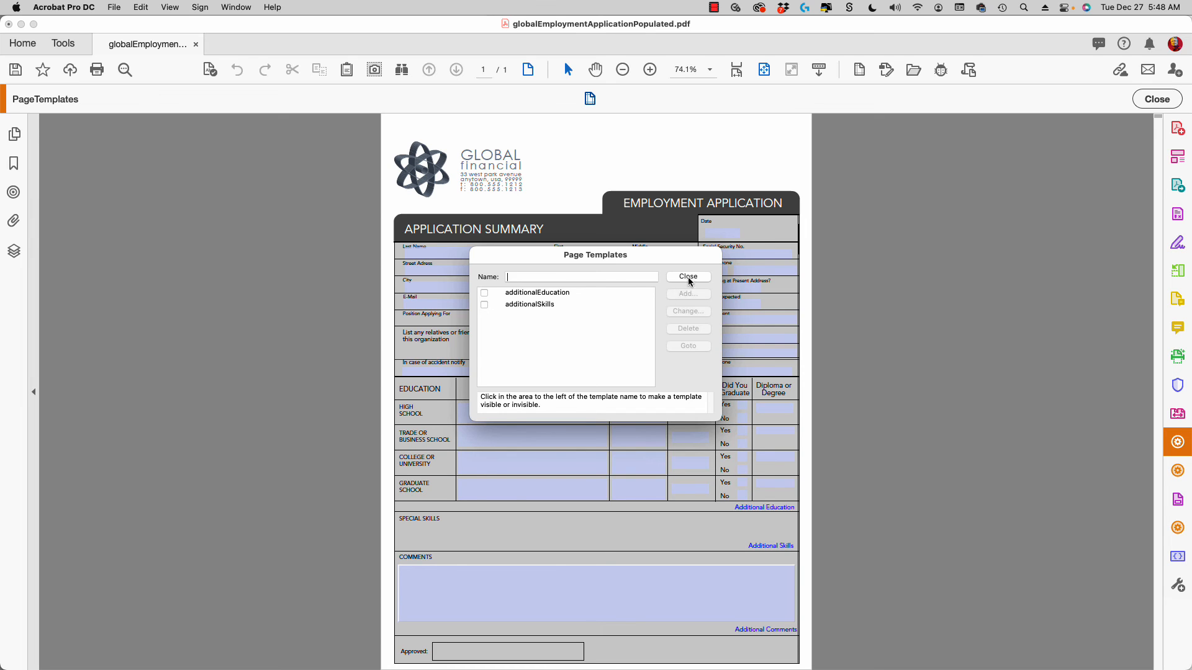
{"action": "left_click", "coordinate": [686, 275]}
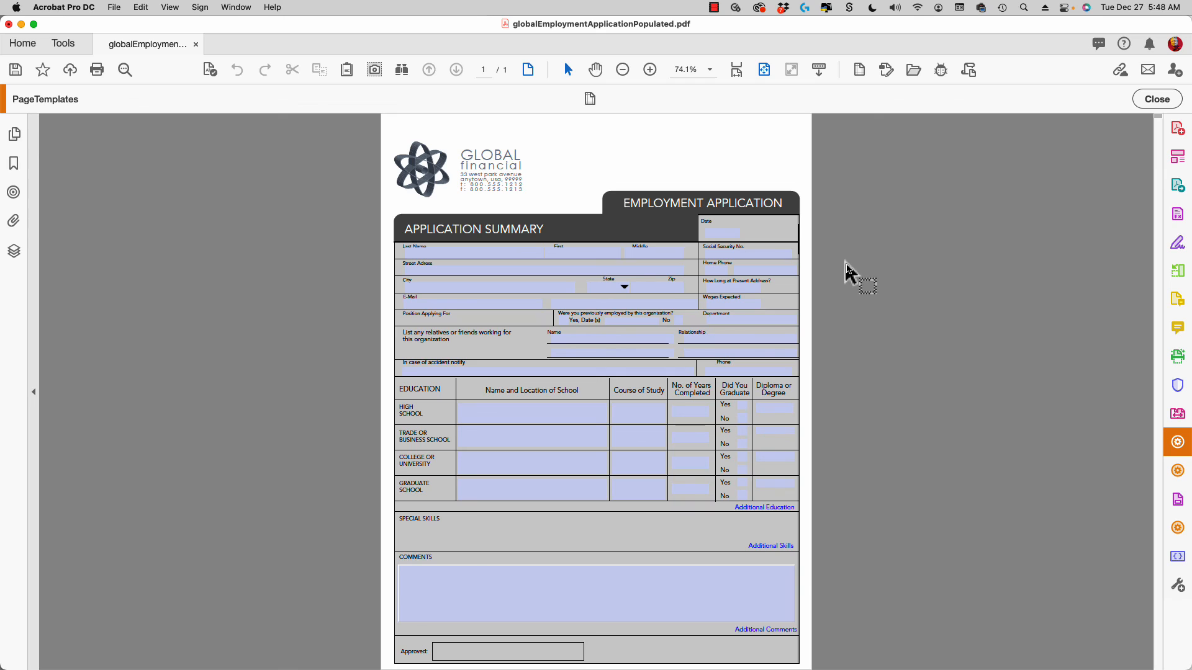
{"action": "mouse_move", "coordinate": [798, 219]}
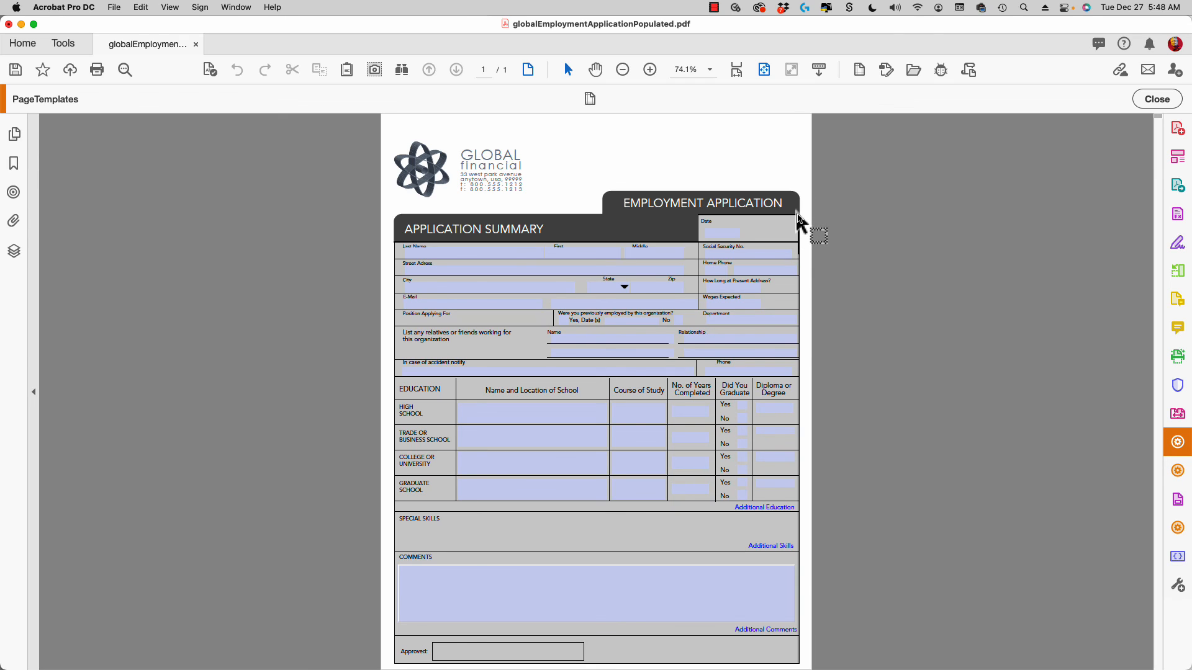
{"action": "mouse_move", "coordinate": [820, 224]}
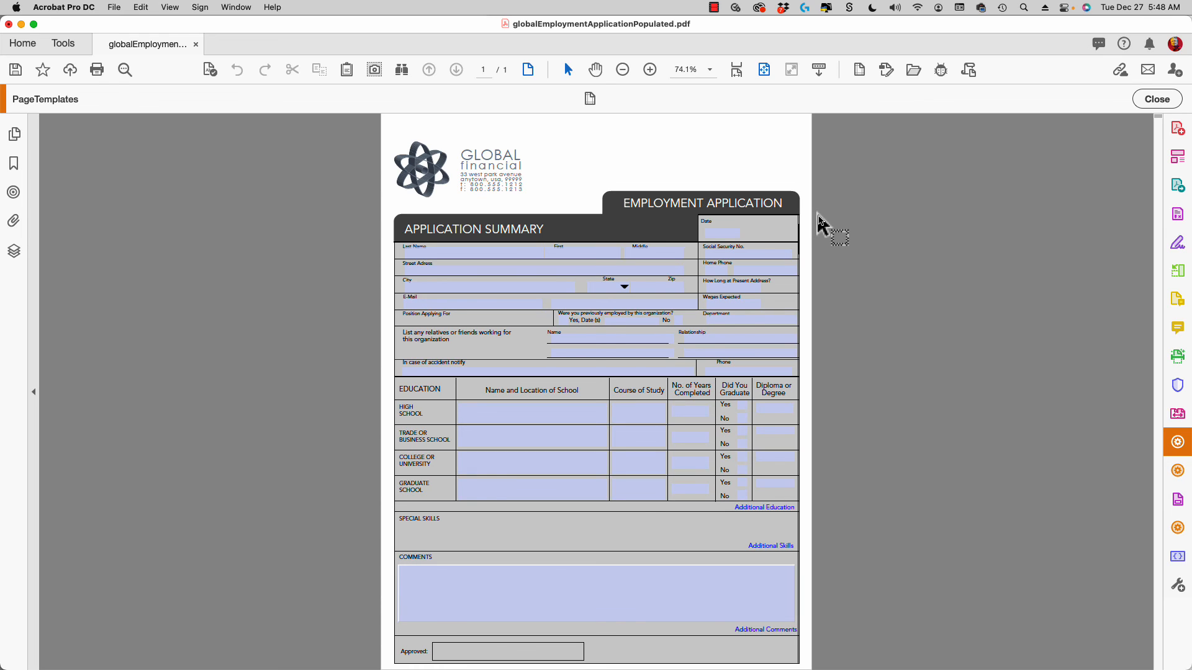